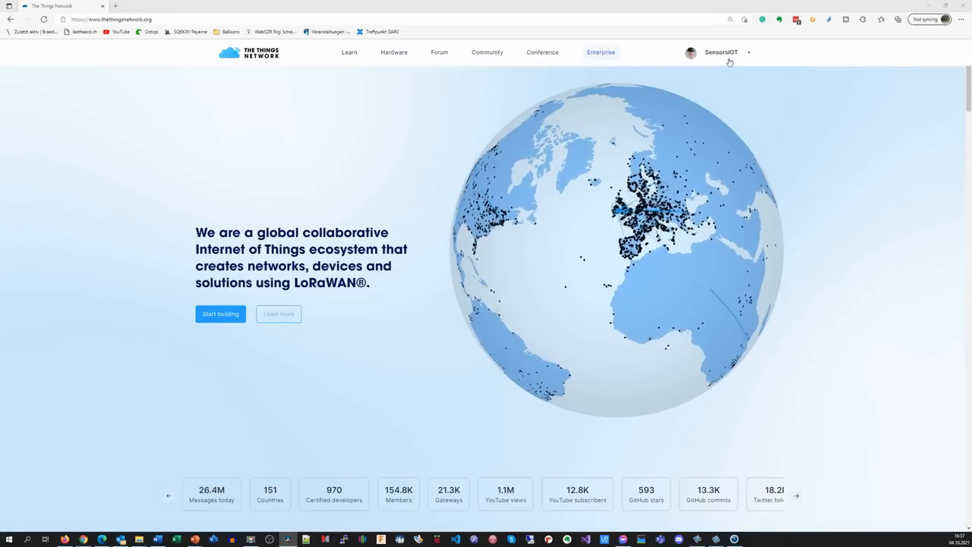
- Reach the Applications list in the TTN console and start a new application
{"action": "left_click", "coordinate": [721, 52]}
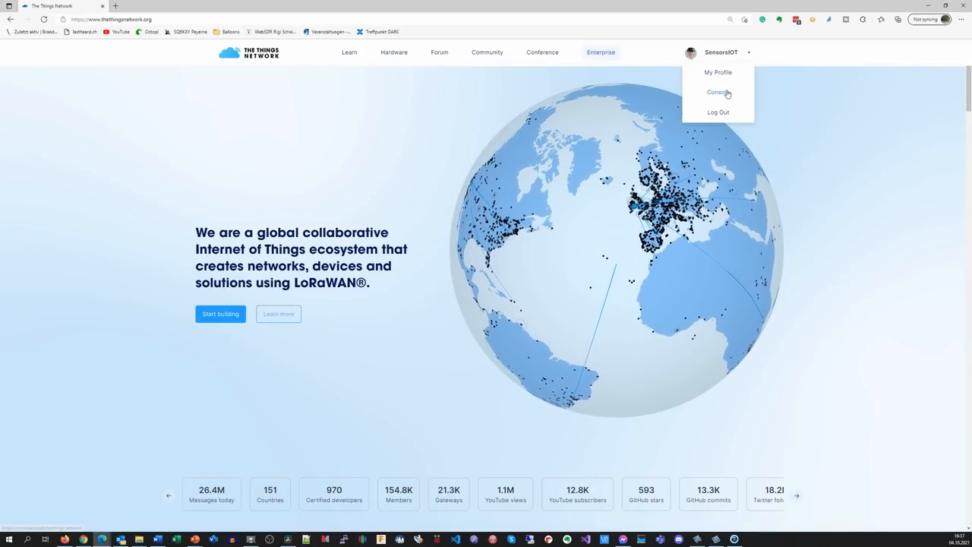
{"action": "left_click", "coordinate": [717, 93]}
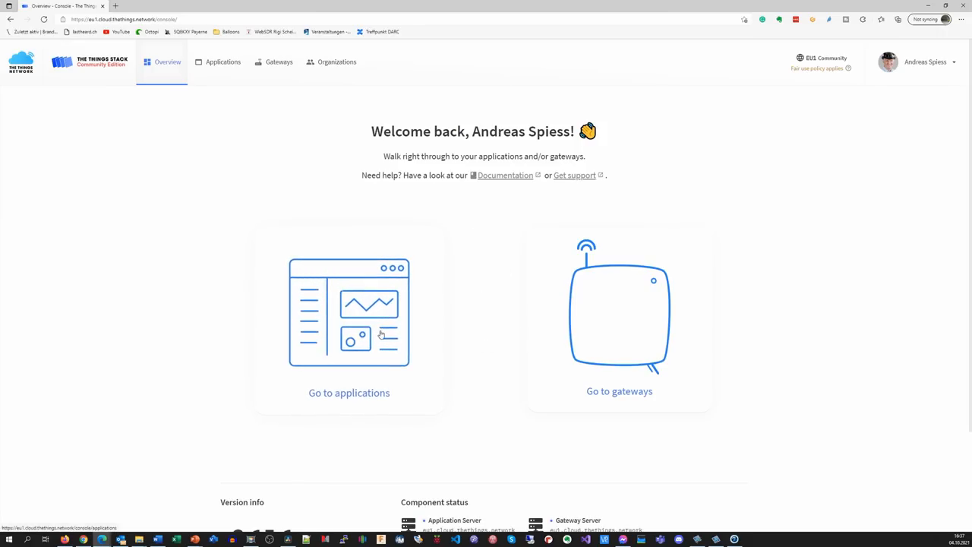
{"action": "left_click", "coordinate": [349, 392]}
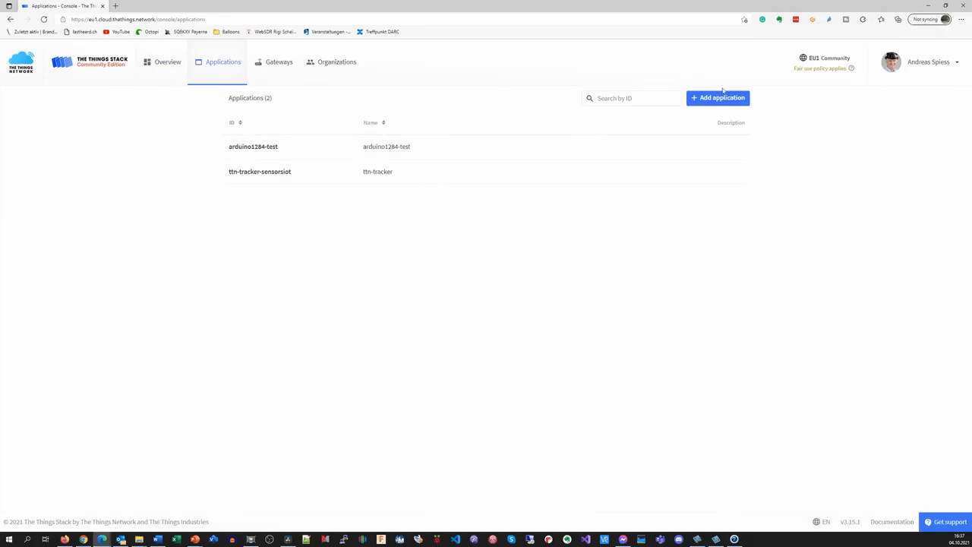
{"action": "left_click", "coordinate": [717, 97]}
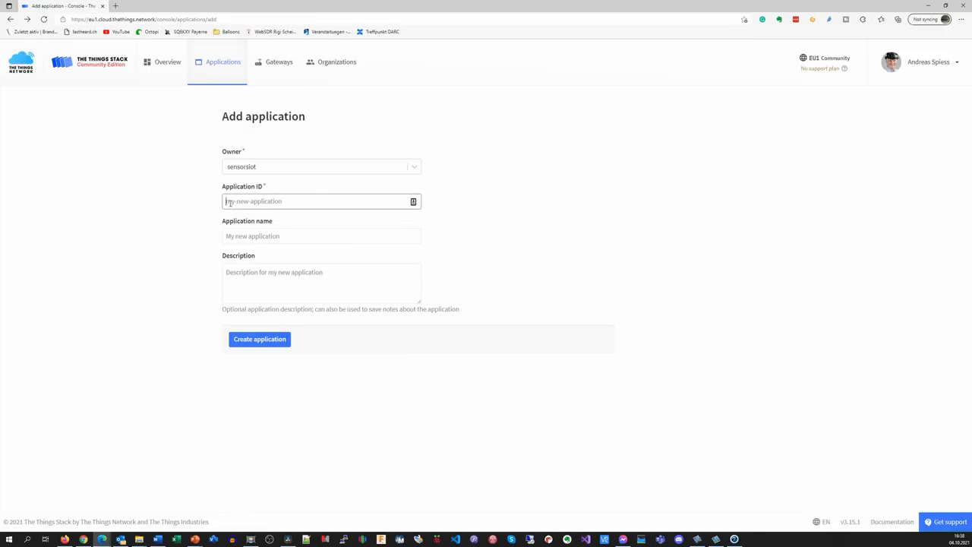
- Create the application with ID 'sensorsiot-mailbox-notifier'
{"action": "type", "text": "sensorsiot-mailbox-notifier"}
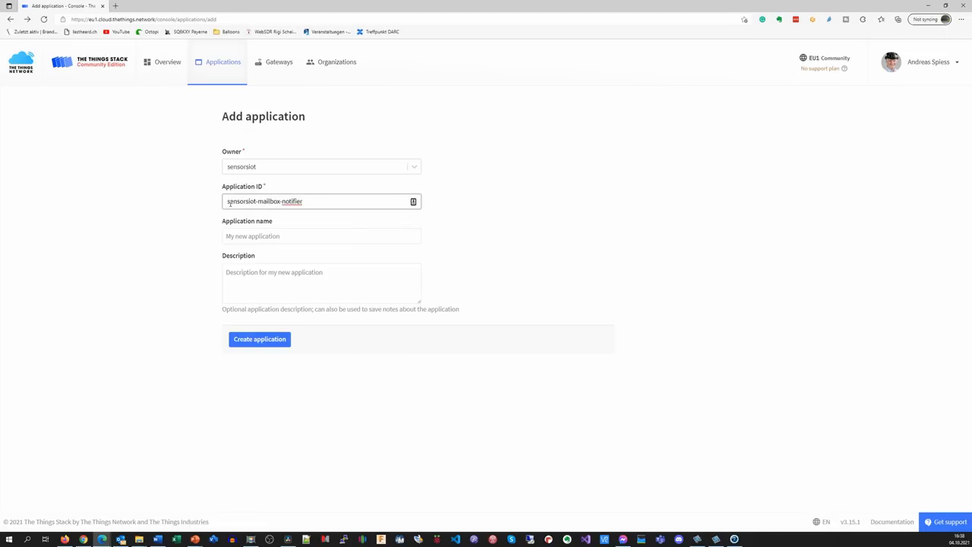
{"action": "mouse_move", "coordinate": [258, 339]}
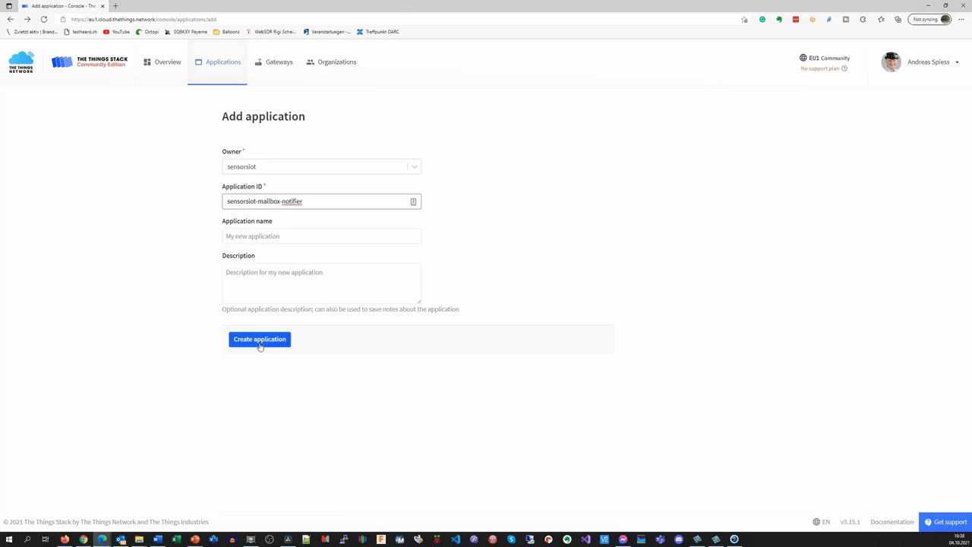
{"action": "left_click", "coordinate": [259, 339]}
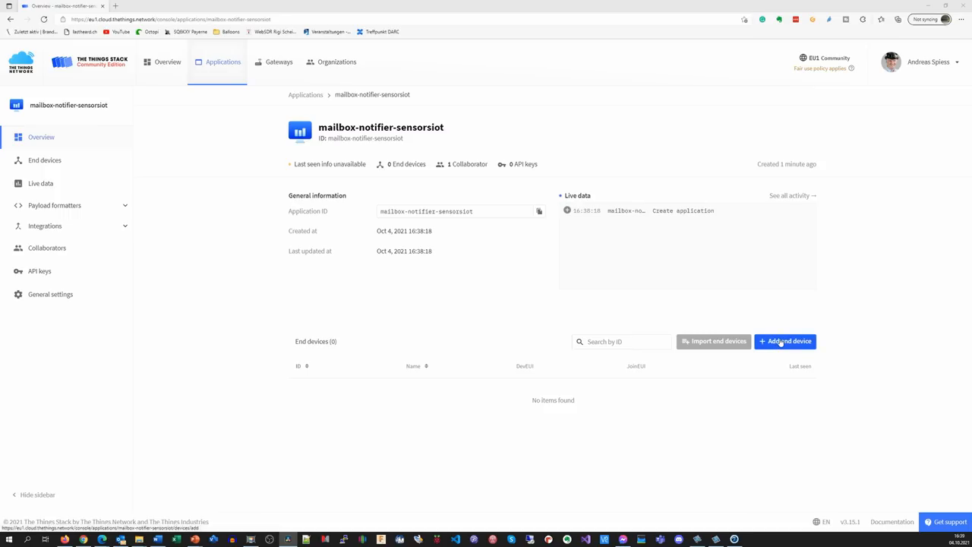
- Begin manual end-device registration with LoRaWAN version MAC V1.0.3
{"action": "left_click", "coordinate": [784, 340]}
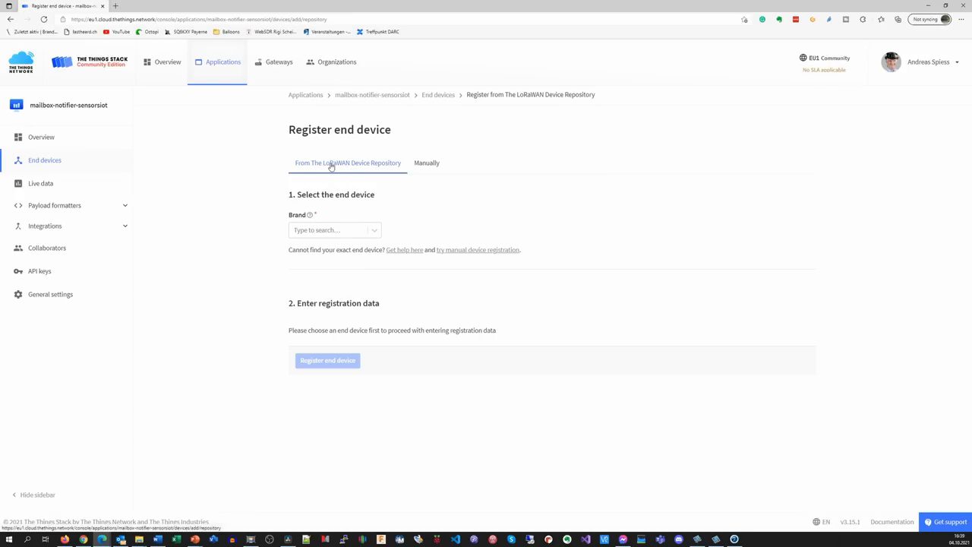
{"action": "left_click", "coordinate": [335, 229]}
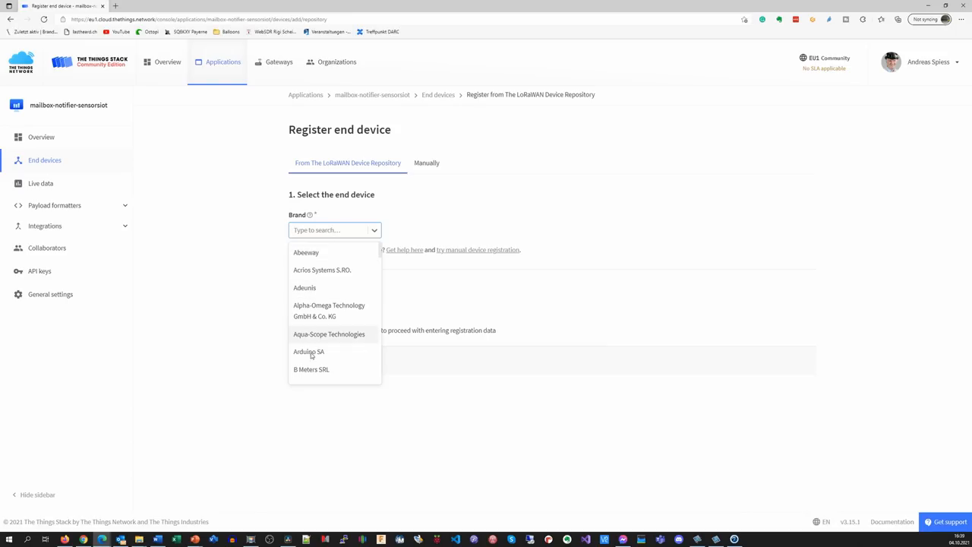
{"action": "mouse_move", "coordinate": [356, 194]}
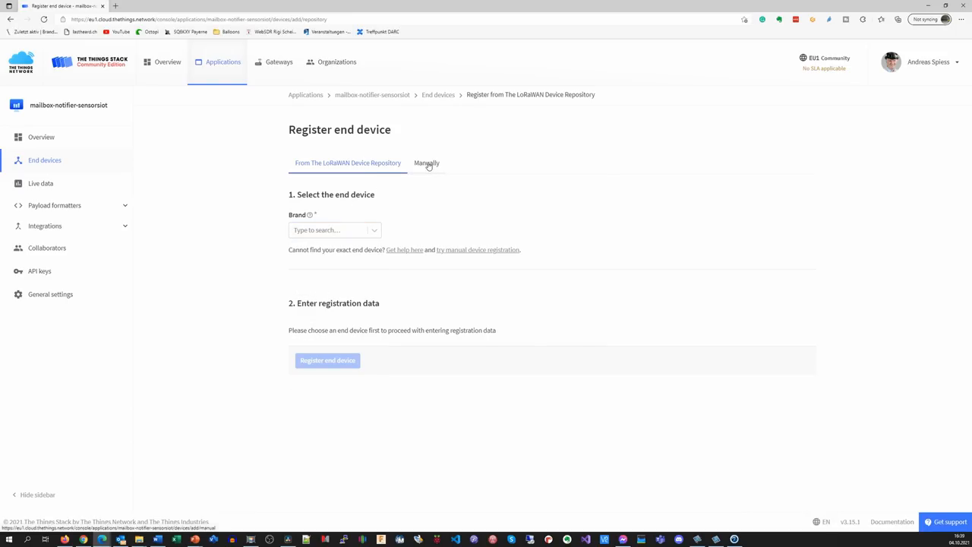
{"action": "left_click", "coordinate": [425, 163]}
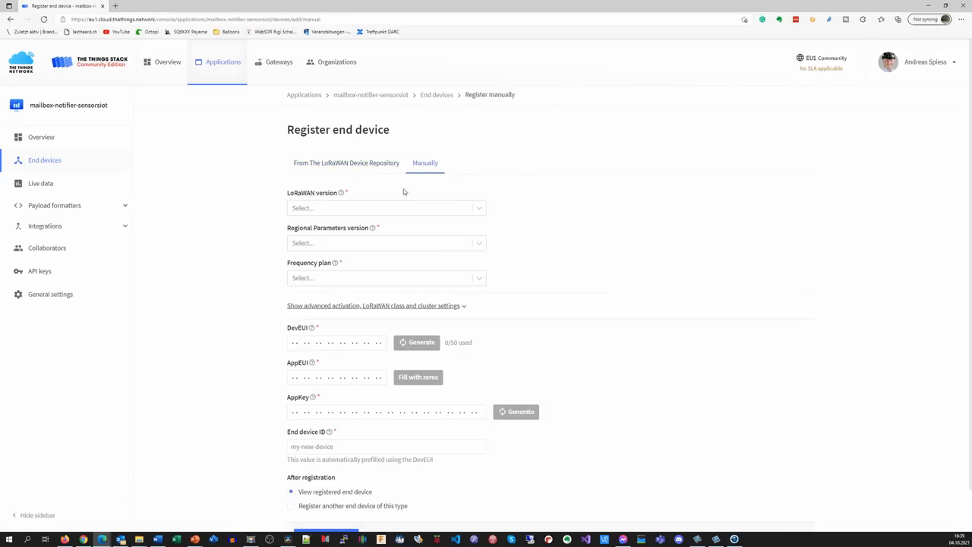
{"action": "left_click", "coordinate": [386, 206]}
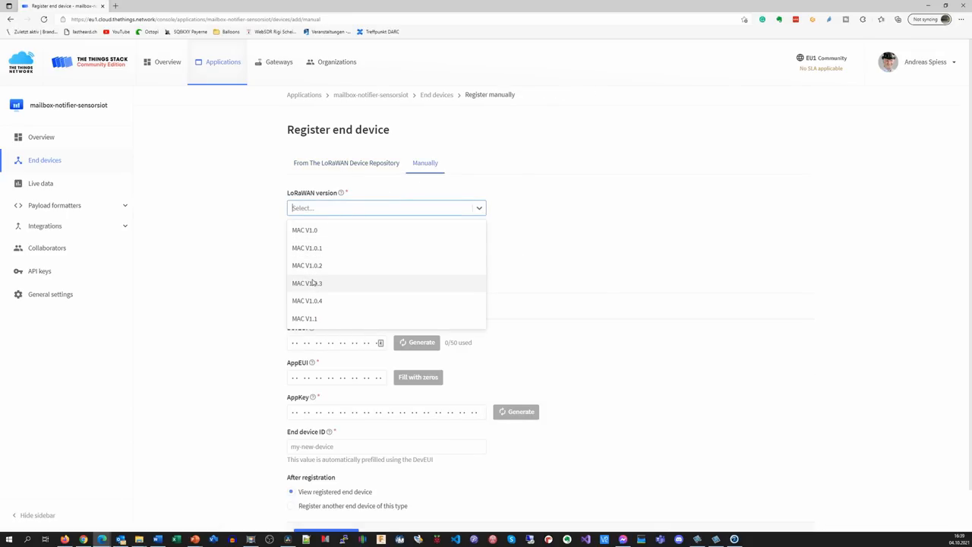
{"action": "left_click", "coordinate": [307, 283]}
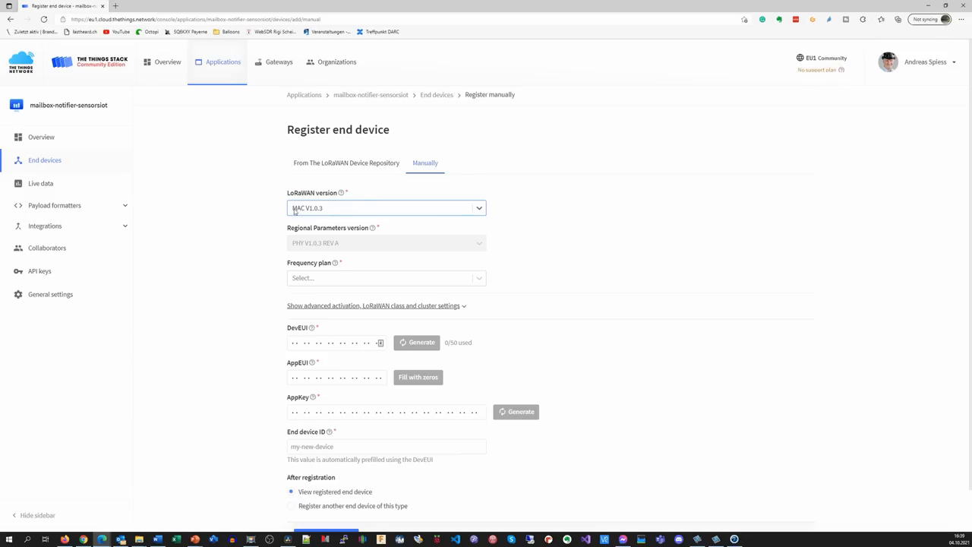
{"action": "mouse_move", "coordinate": [327, 208]}
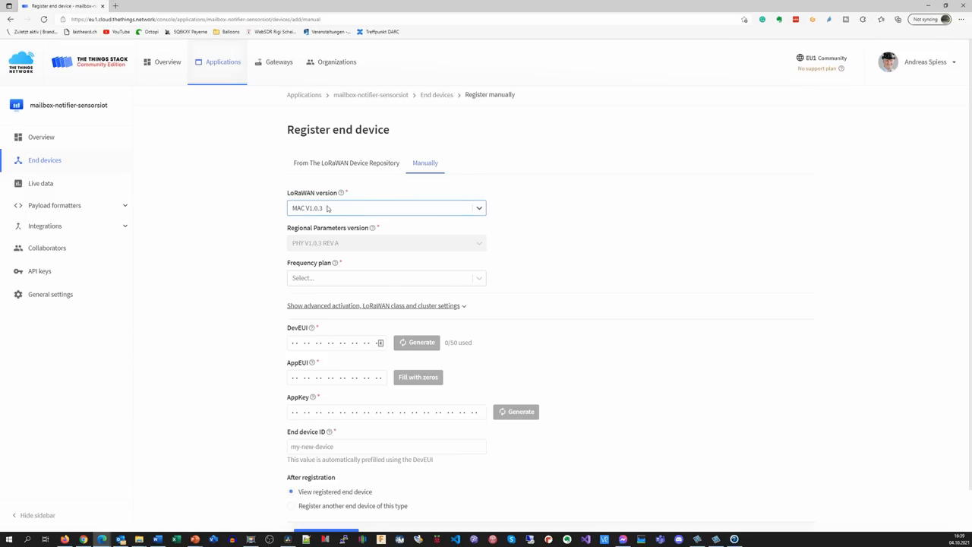
{"action": "mouse_move", "coordinate": [325, 271]}
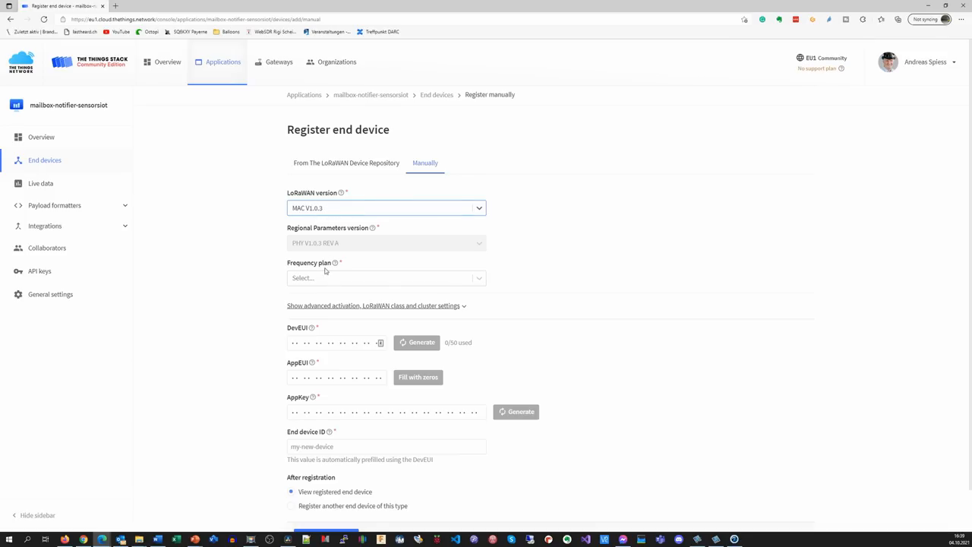
- Choose the Europe 863-870 MHz plan, generate a DevEUI and zero-fill the AppEUI
{"action": "left_click", "coordinate": [386, 276]}
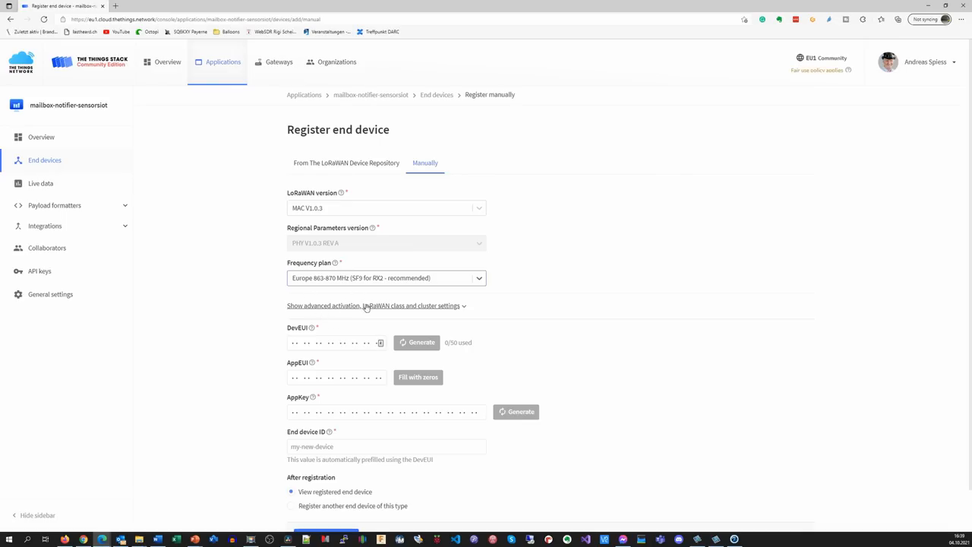
{"action": "left_click", "coordinate": [416, 342]}
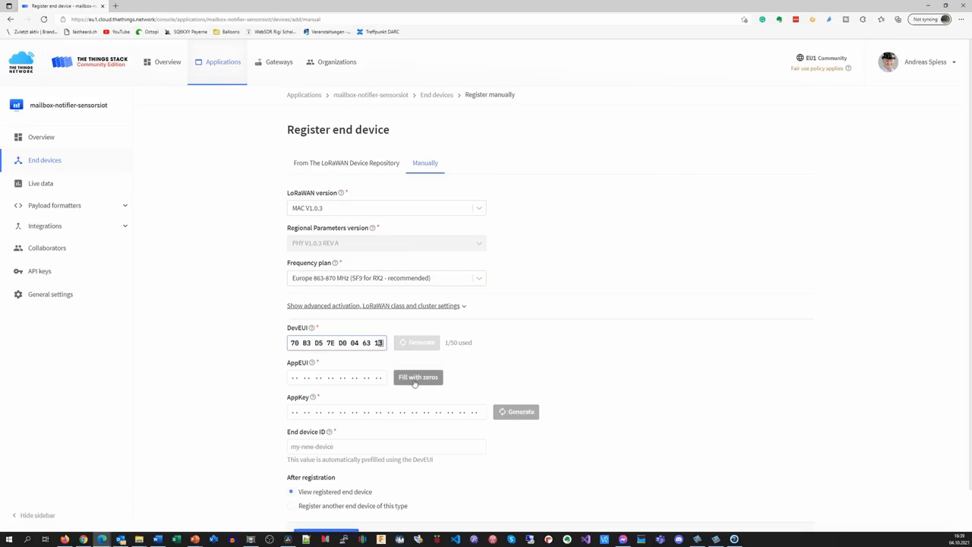
{"action": "left_click", "coordinate": [418, 377]}
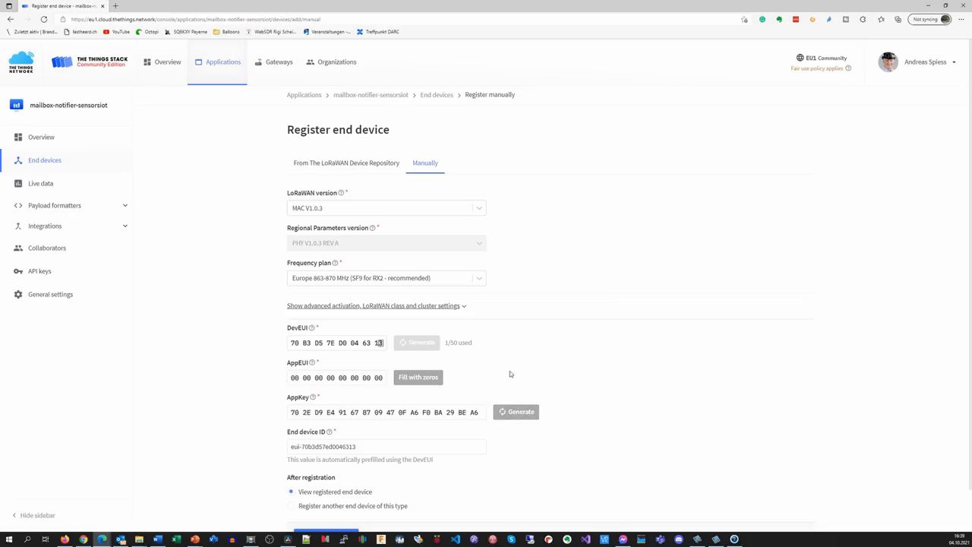
{"action": "mouse_move", "coordinate": [477, 379]}
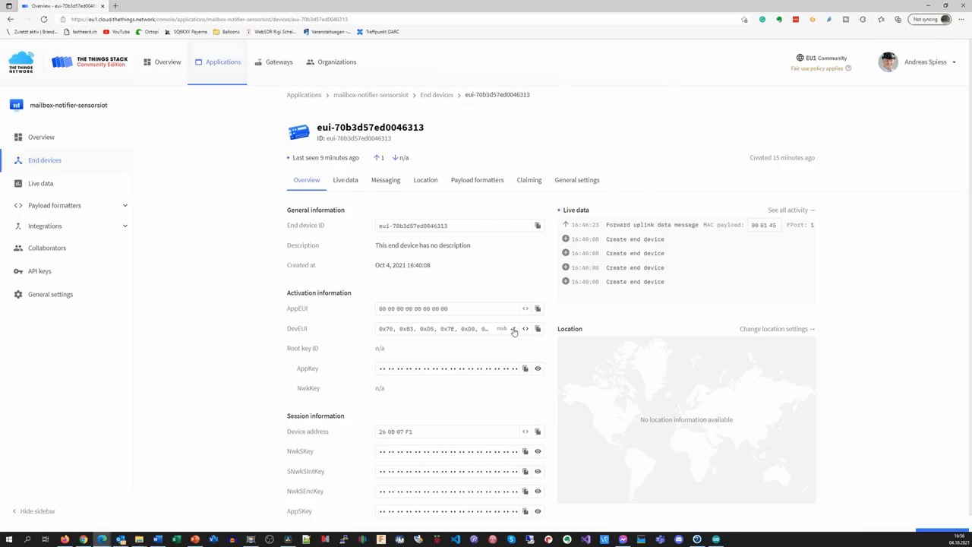
- Toggle the DevEUI between reversed and original byte order, then return to the application
{"action": "left_click", "coordinate": [513, 328]}
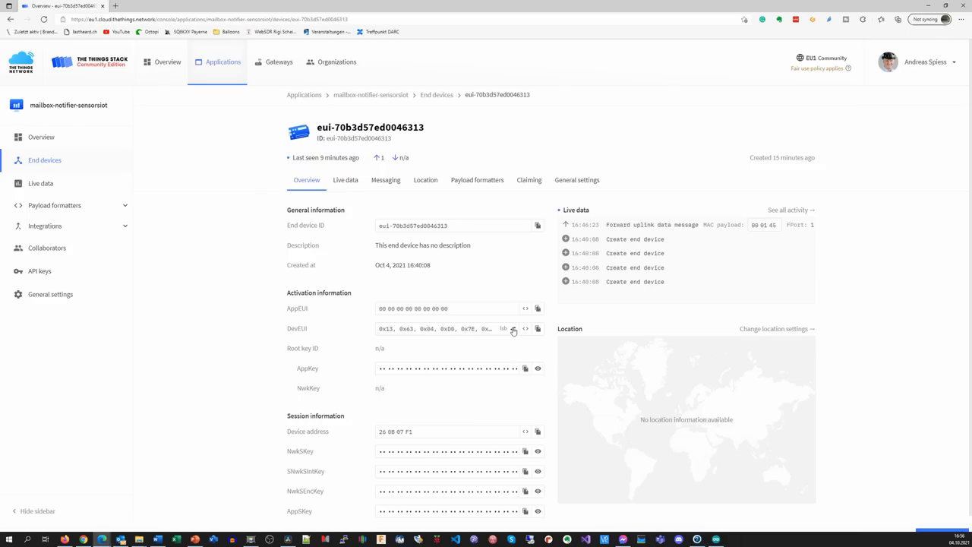
{"action": "left_click", "coordinate": [514, 328]}
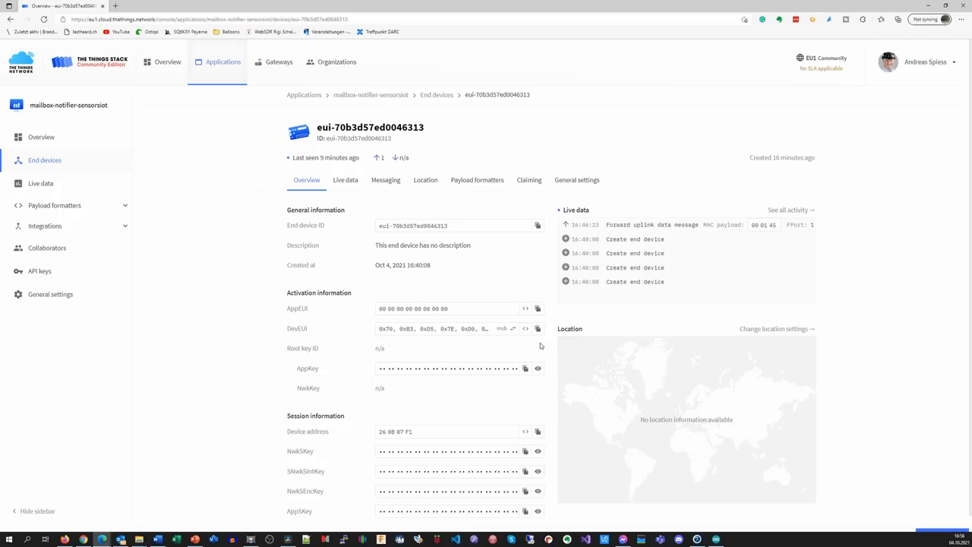
{"action": "mouse_move", "coordinate": [428, 341]}
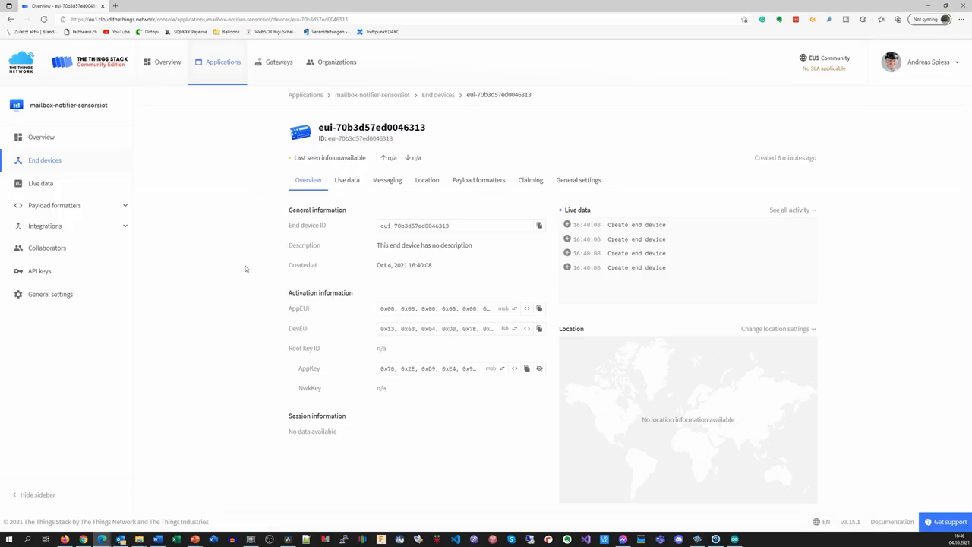
{"action": "left_click", "coordinate": [40, 182]}
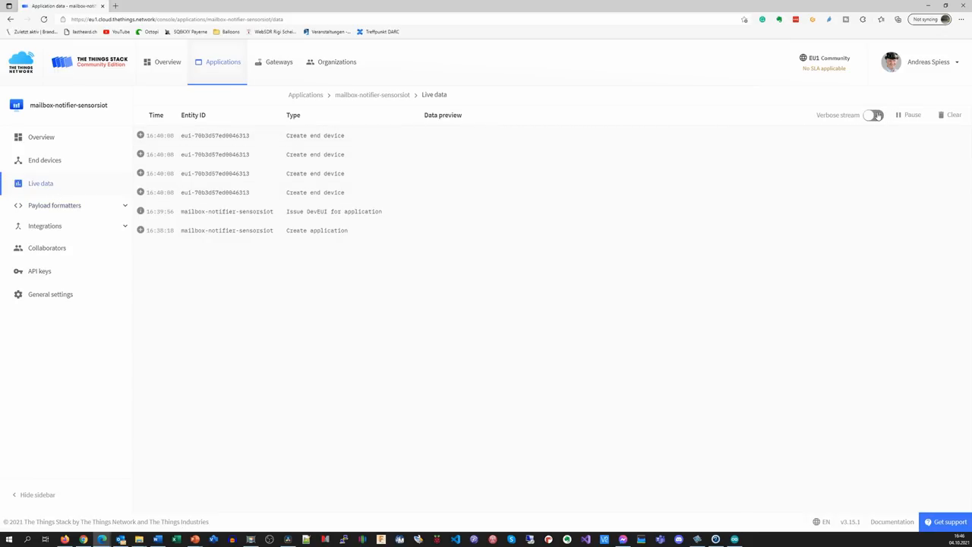
- Enable the verbose live-data stream and highlight the join-accept forwarding event
{"action": "left_click", "coordinate": [874, 116]}
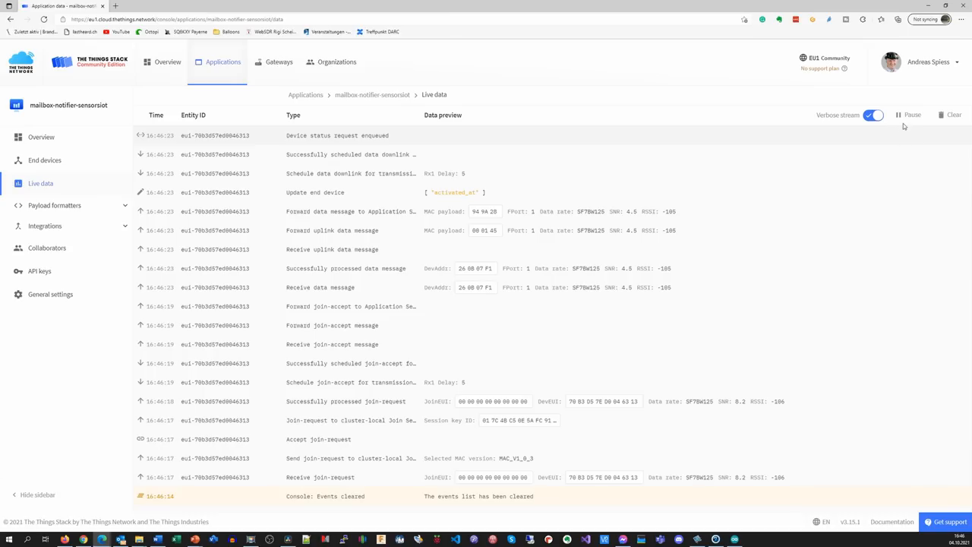
{"action": "mouse_move", "coordinate": [570, 364]}
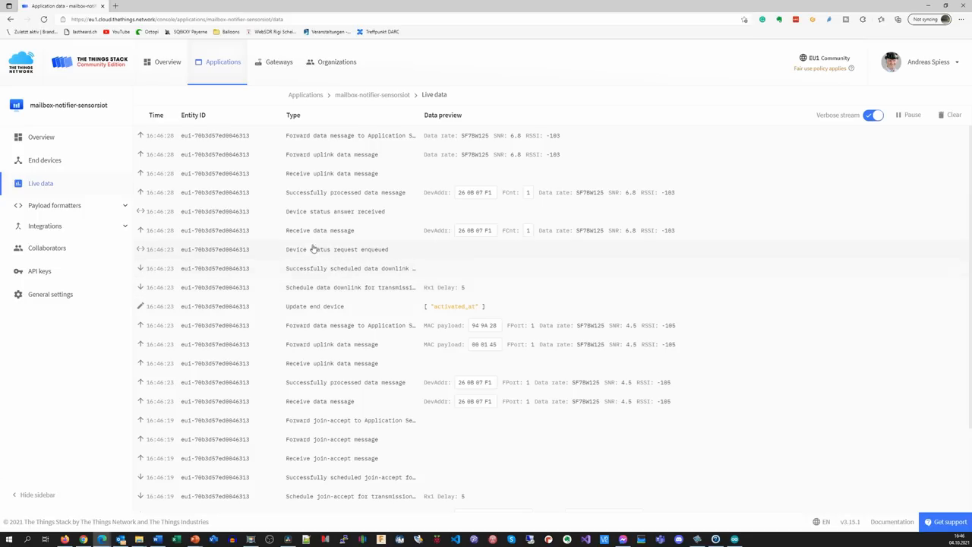
{"action": "mouse_move", "coordinate": [282, 404]}
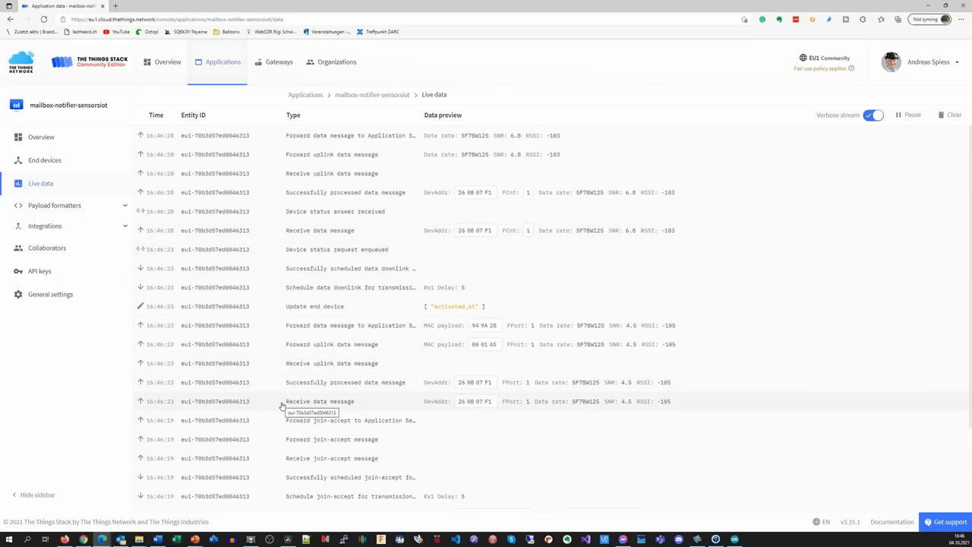
{"action": "mouse_move", "coordinate": [286, 441]}
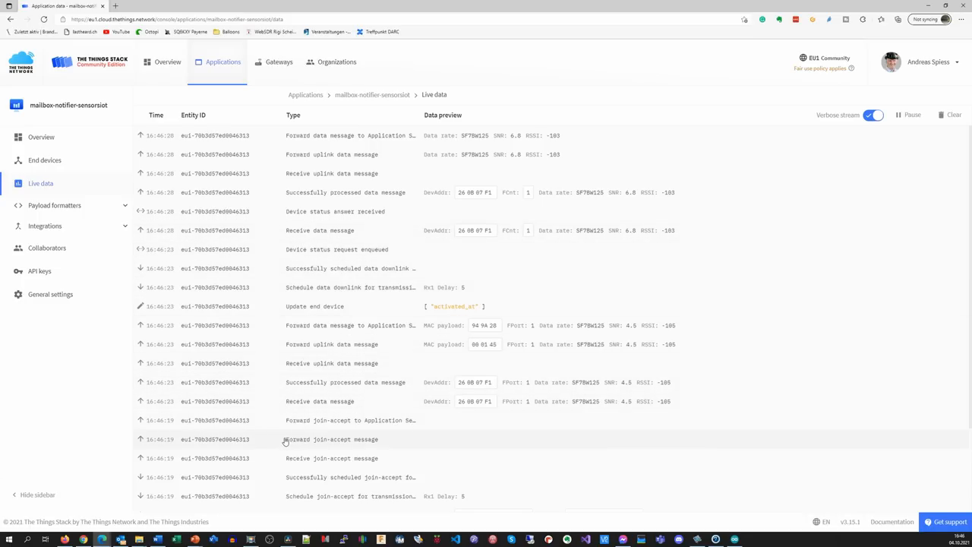
{"action": "double_click", "coordinate": [331, 439]}
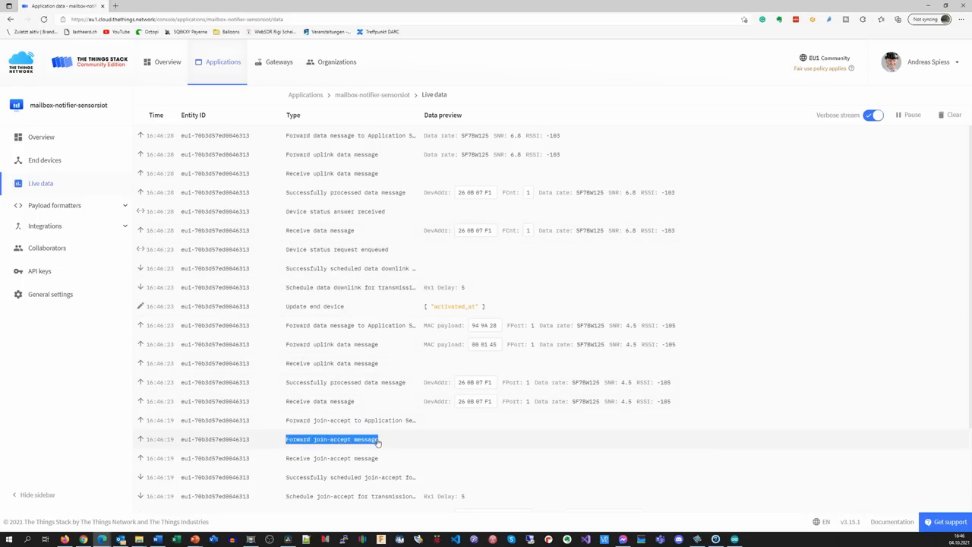
- In the device's serial output, highlight the 'no JoinAccept' message
{"action": "left_click", "coordinate": [951, 116]}
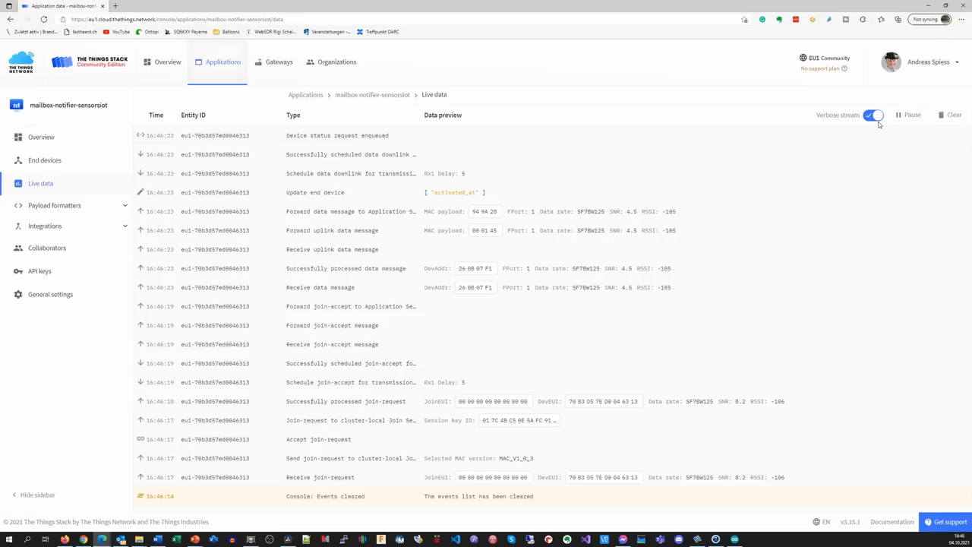
{"action": "mouse_move", "coordinate": [500, 383]}
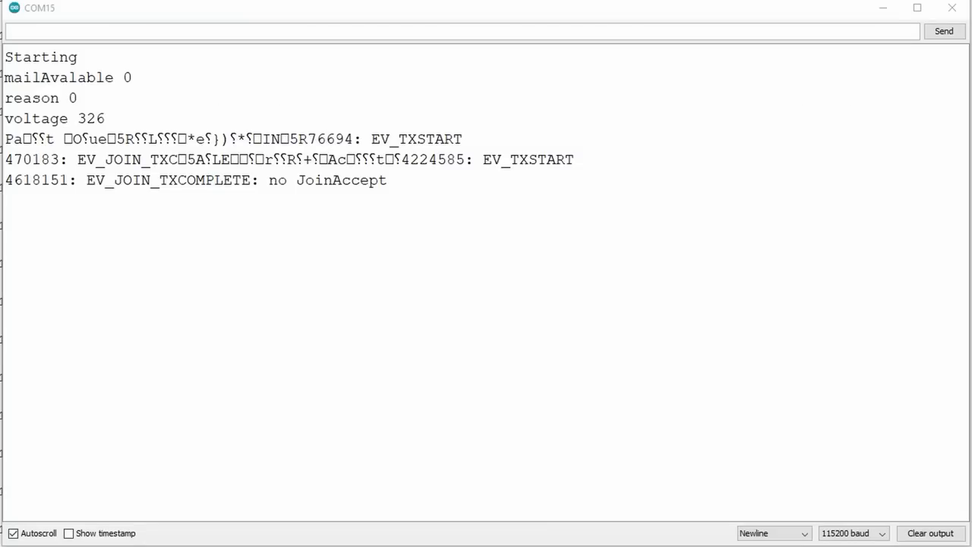
{"action": "double_click", "coordinate": [357, 179]}
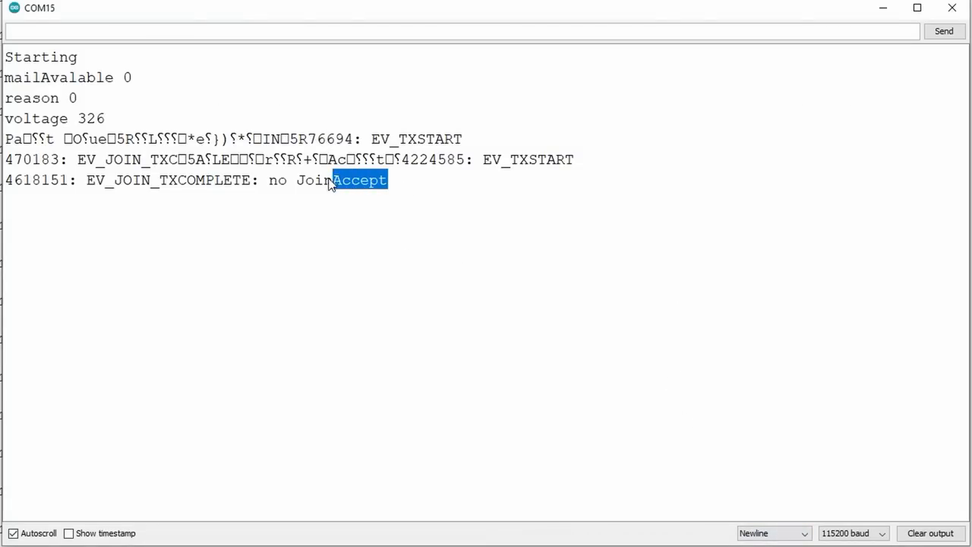
{"action": "left_click_drag", "start_coordinate": [331, 179], "coordinate": [85, 179]}
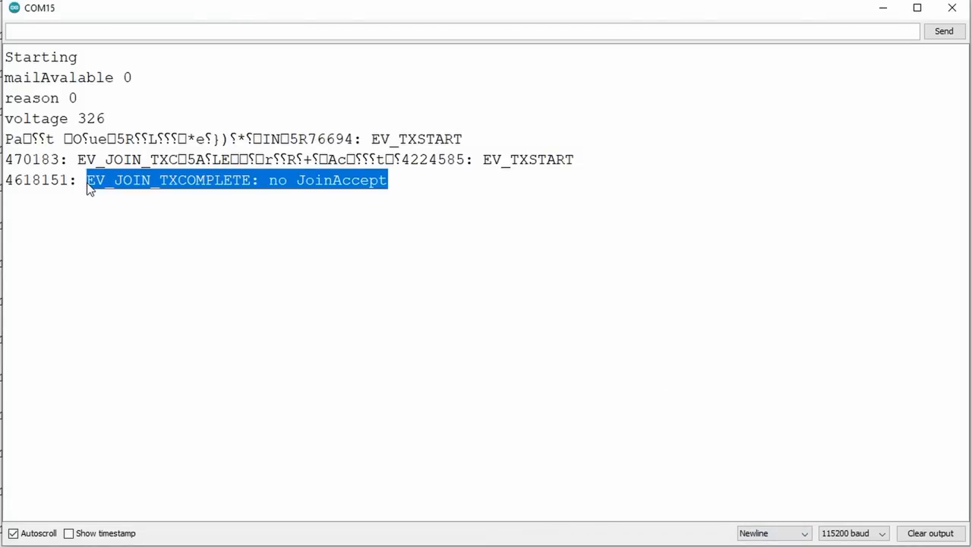
{"action": "mouse_move", "coordinate": [341, 301]}
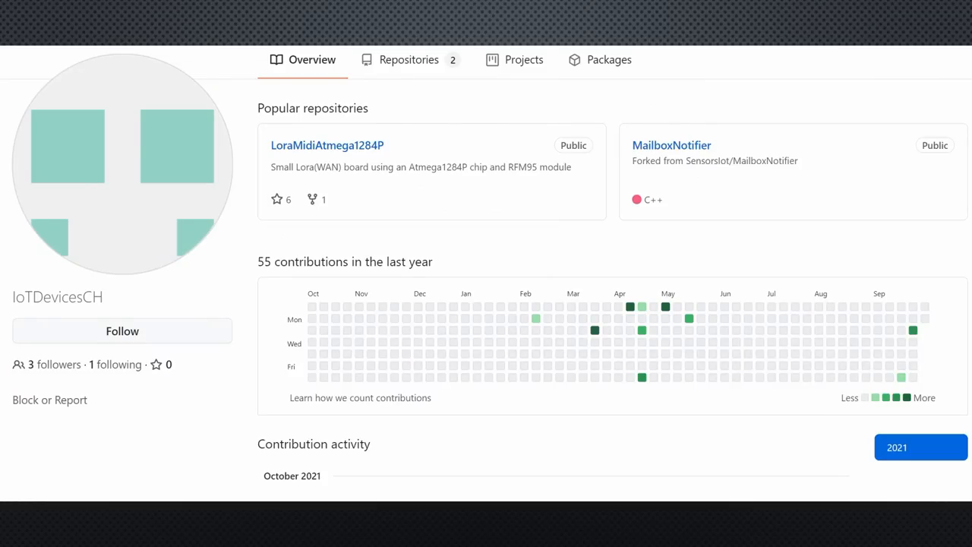
{"action": "mouse_move", "coordinate": [348, 147]}
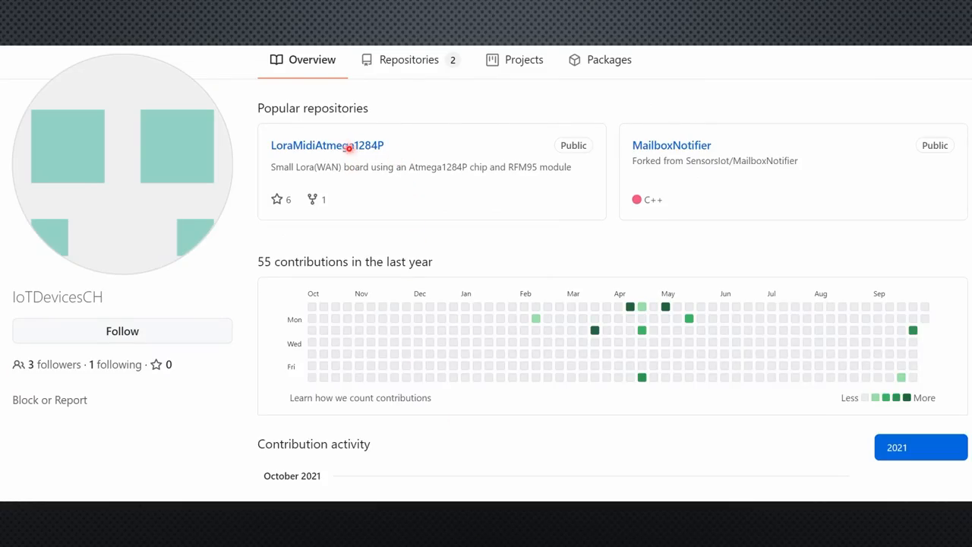
{"action": "mouse_move", "coordinate": [413, 164]}
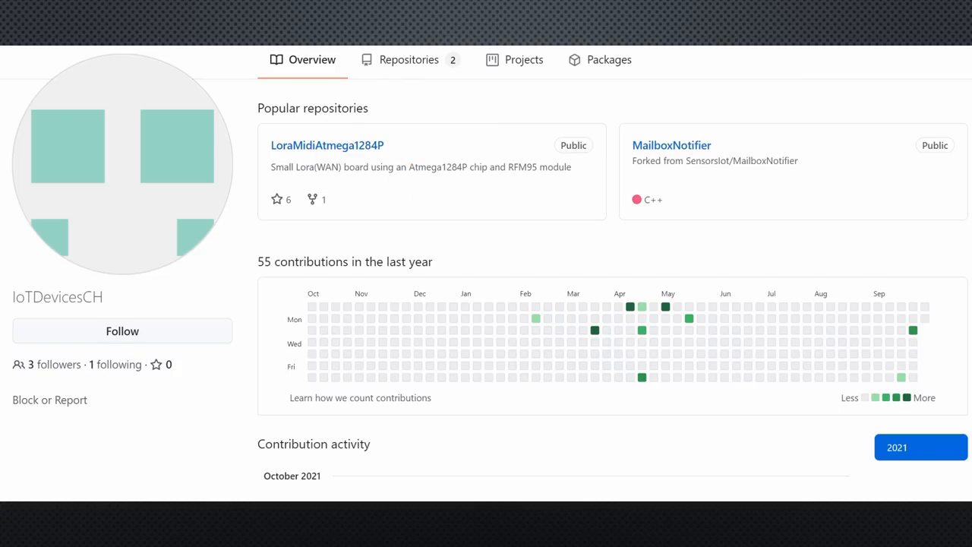
{"action": "left_click", "coordinate": [328, 146]}
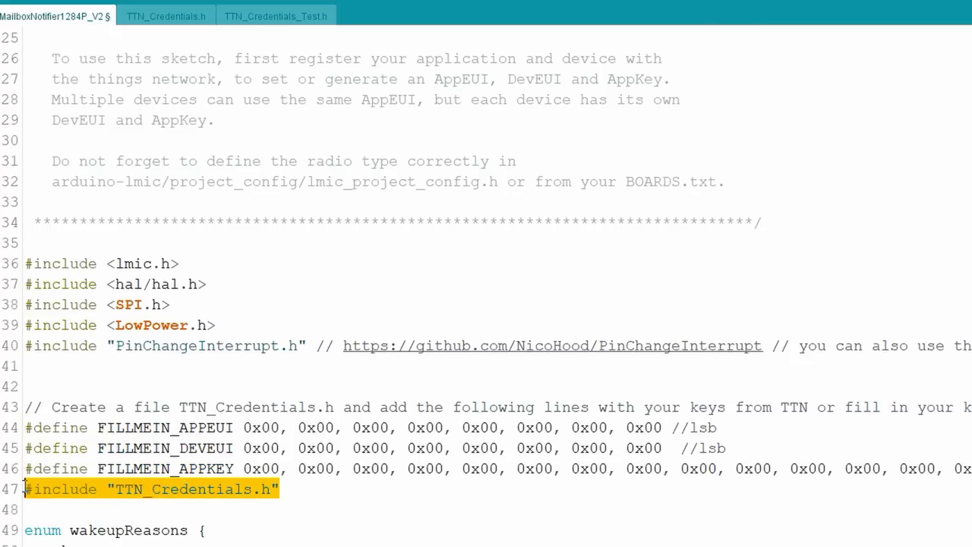
{"action": "mouse_move", "coordinate": [234, 525]}
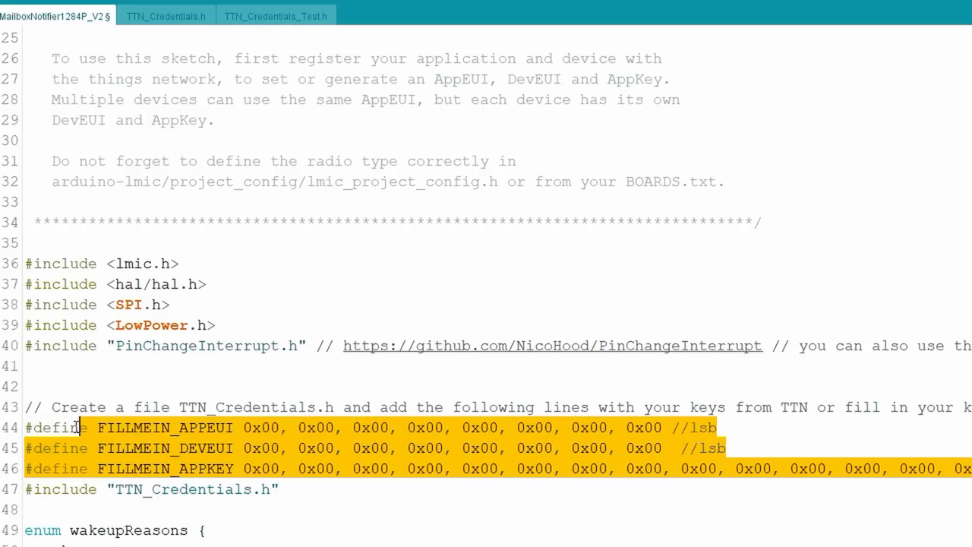
{"action": "scroll", "scroll_direction": "down", "scroll_amount": 3}
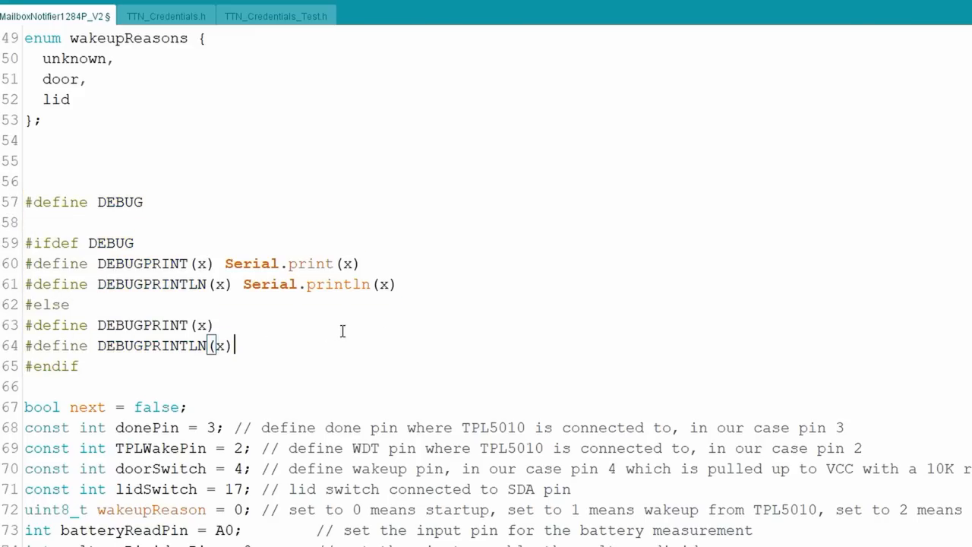
{"action": "double_click", "coordinate": [58, 200]}
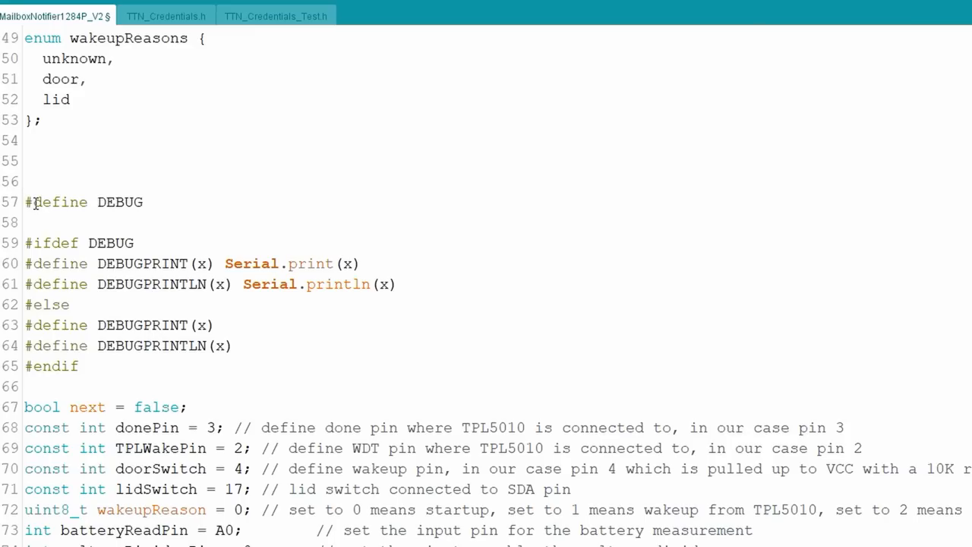
{"action": "type", "text": "//"}
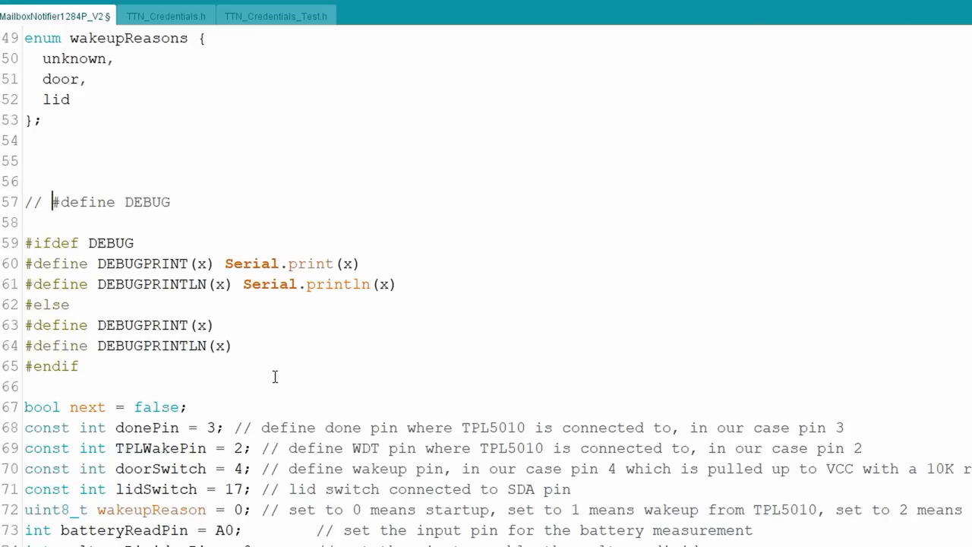
{"action": "mouse_move", "coordinate": [263, 334]}
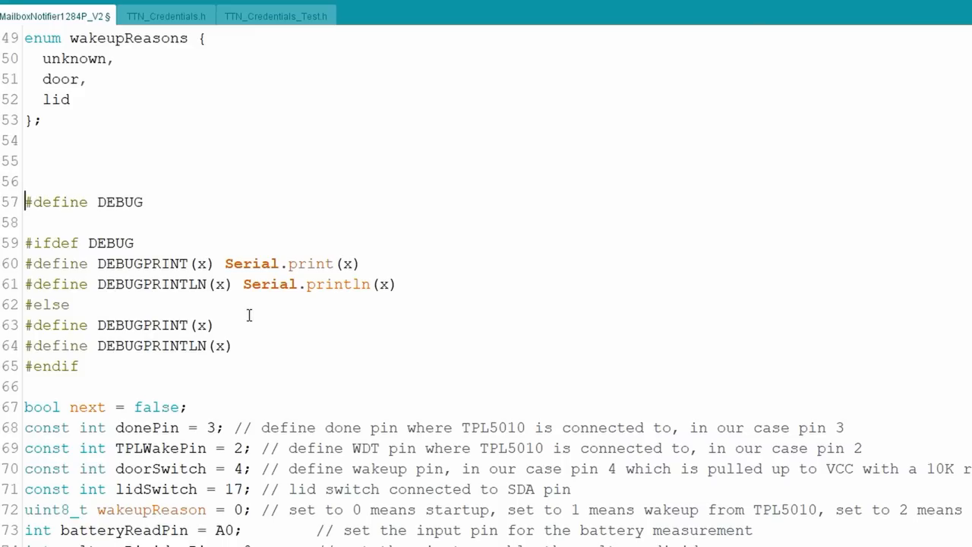
{"action": "scroll", "scroll_direction": "down", "scroll_amount": 3}
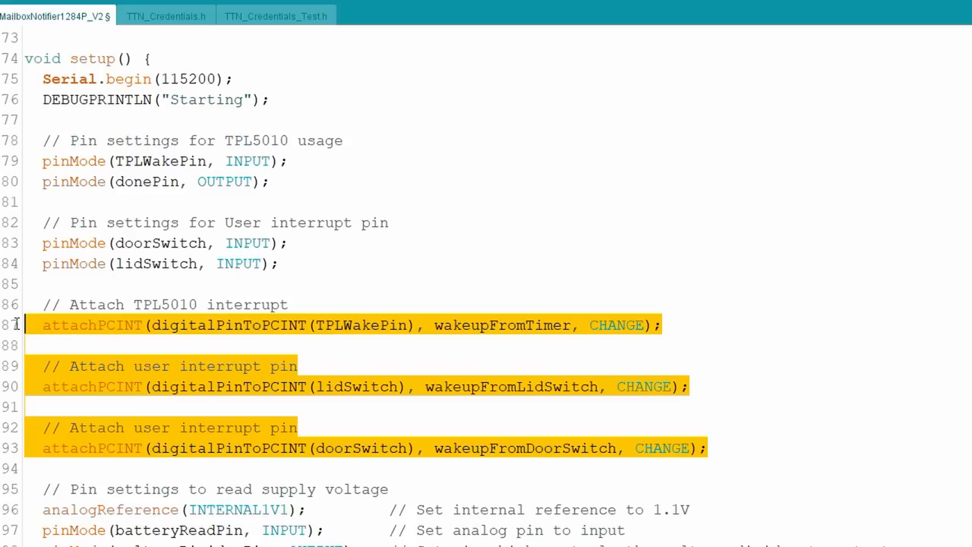
{"action": "mouse_move", "coordinate": [677, 481]}
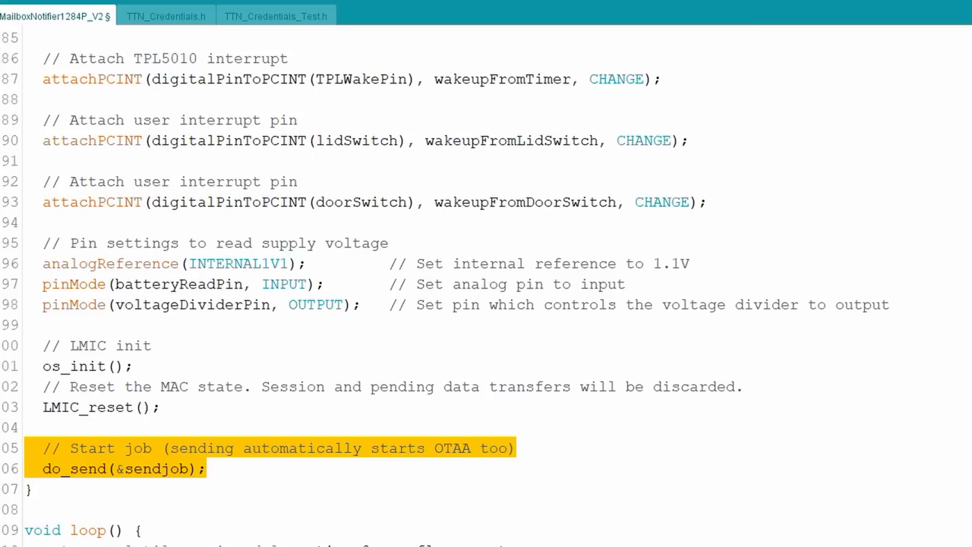
{"action": "scroll", "scroll_direction": "down", "scroll_amount": 3}
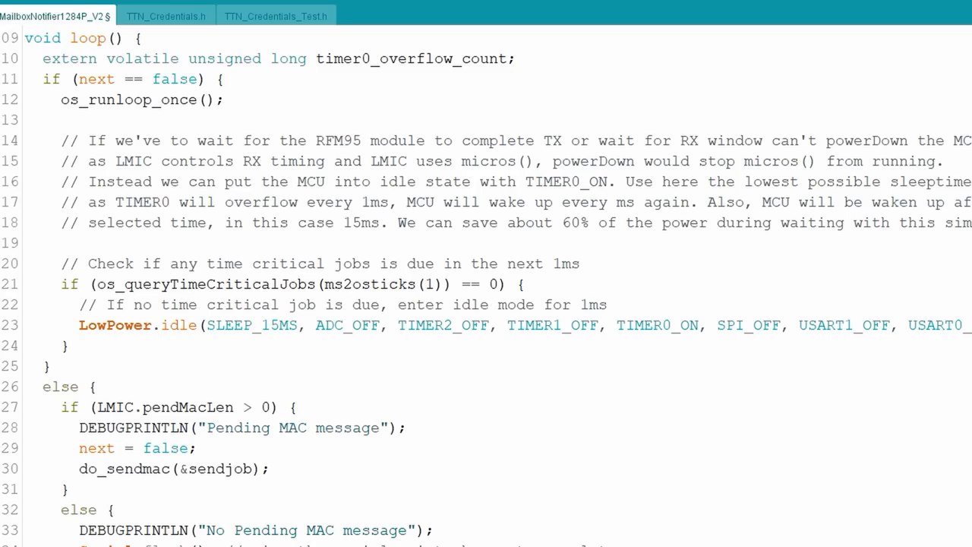
{"action": "double_click", "coordinate": [140, 100]}
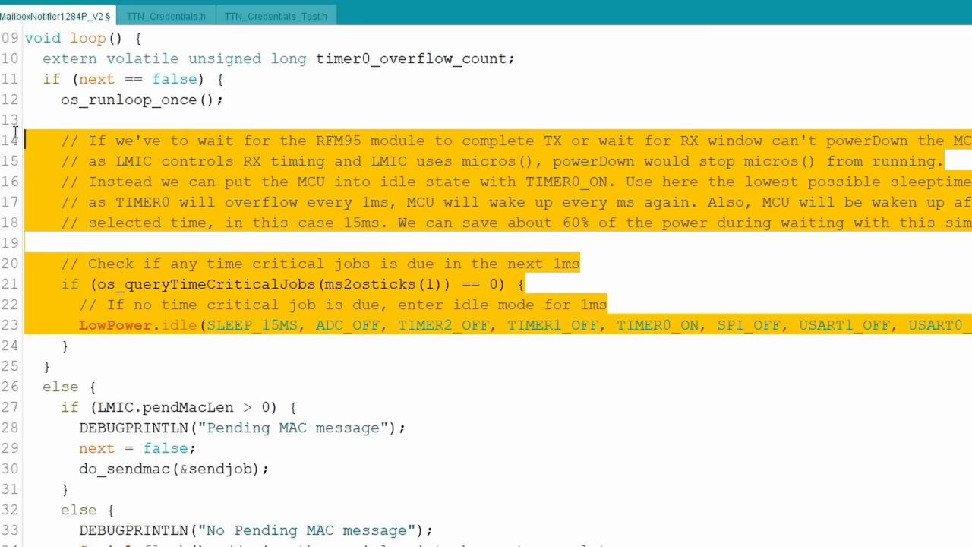
{"action": "left_click", "coordinate": [395, 284]}
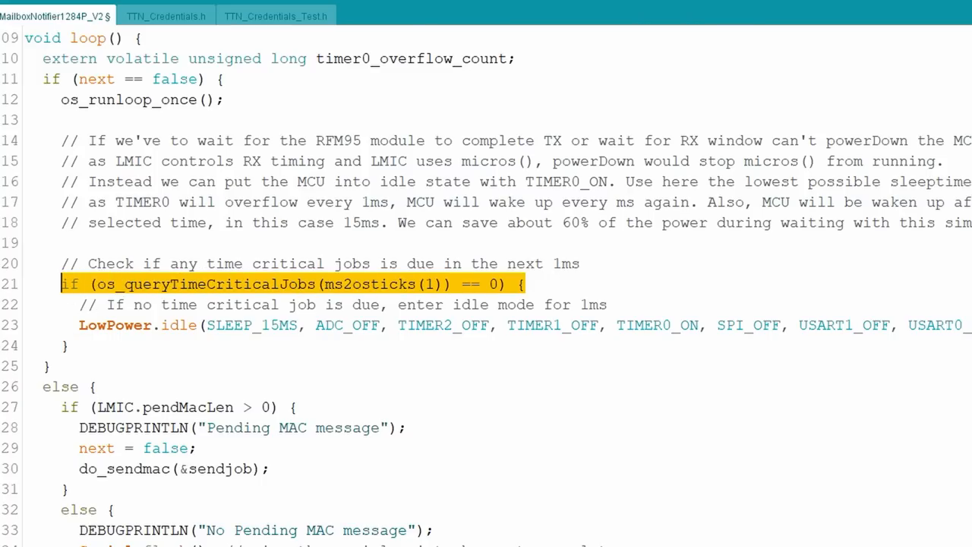
{"action": "scroll", "scroll_direction": "down", "scroll_amount": 3}
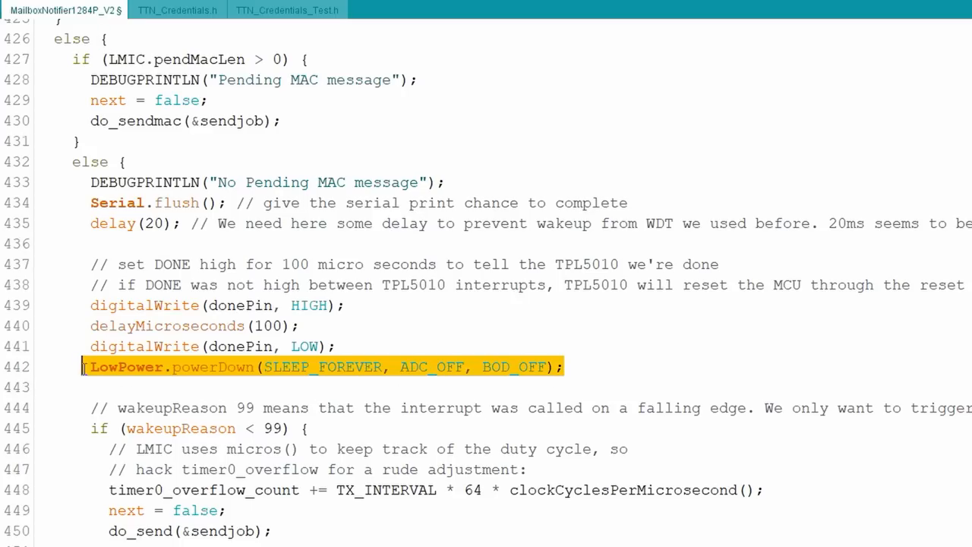
{"action": "left_click", "coordinate": [549, 522]}
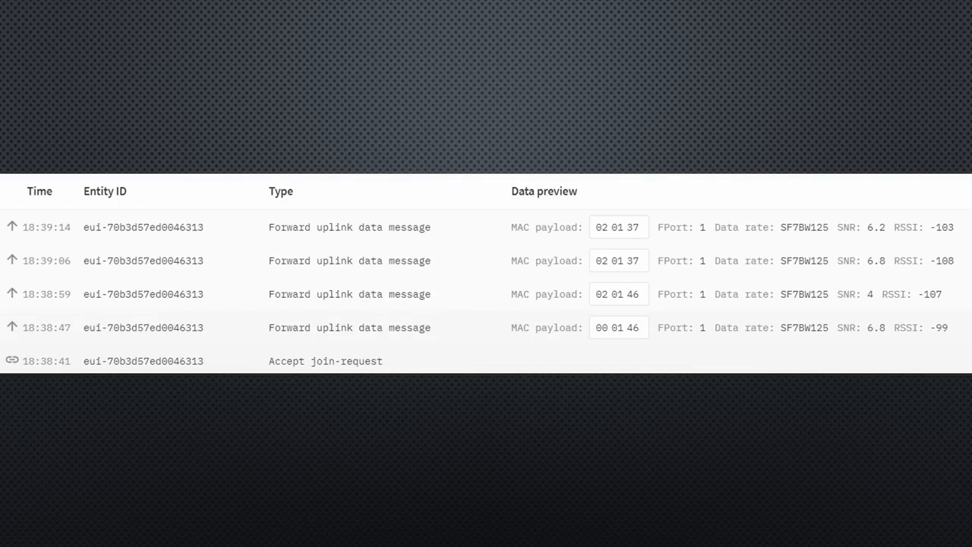
{"action": "mouse_move", "coordinate": [583, 237]}
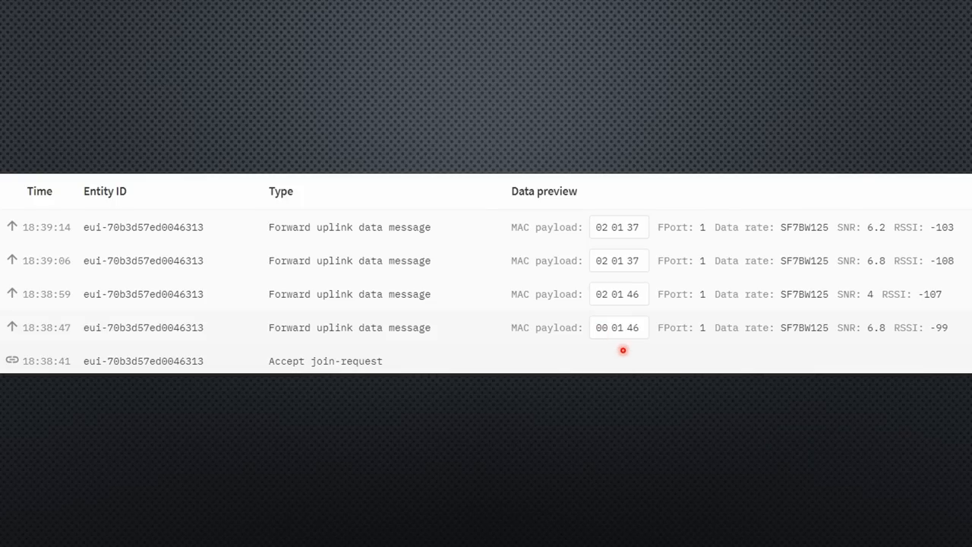
{"action": "mouse_move", "coordinate": [637, 228]}
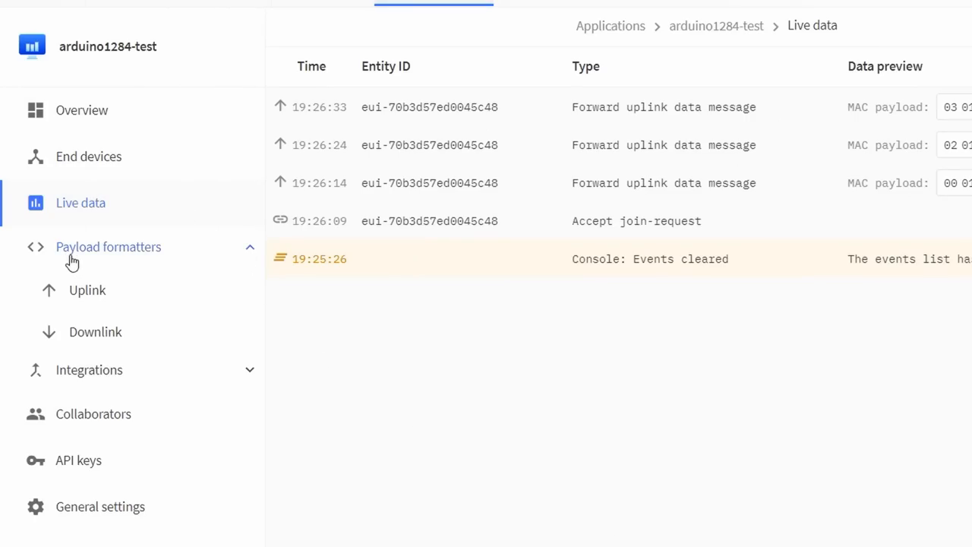
- Set the uplink payload formatter type to JavaScript
{"action": "left_click", "coordinate": [87, 288]}
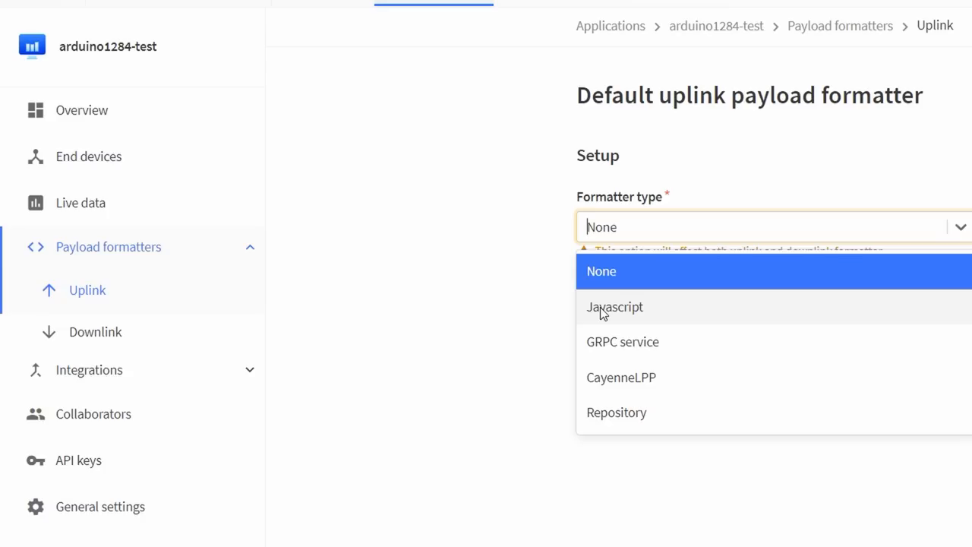
{"action": "left_click", "coordinate": [614, 307]}
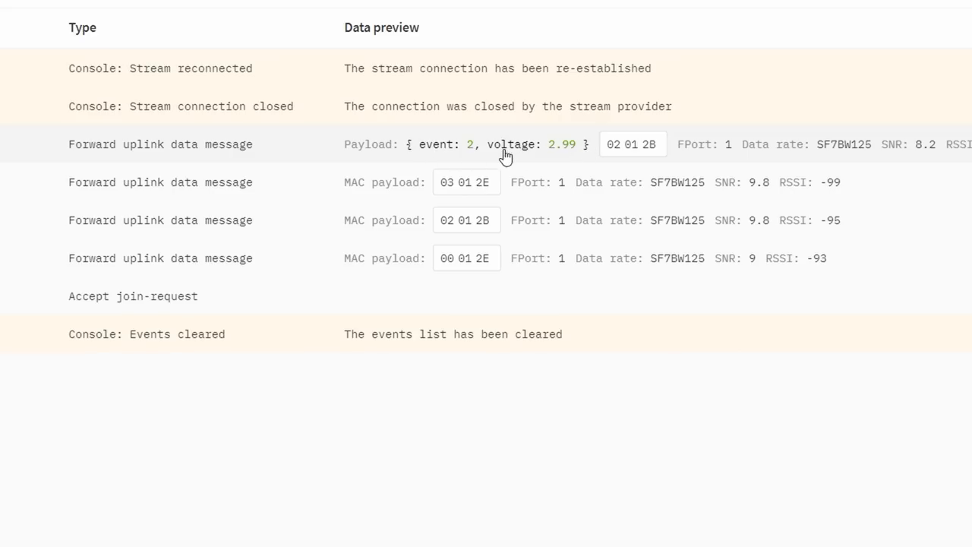
{"action": "mouse_move", "coordinate": [596, 150]}
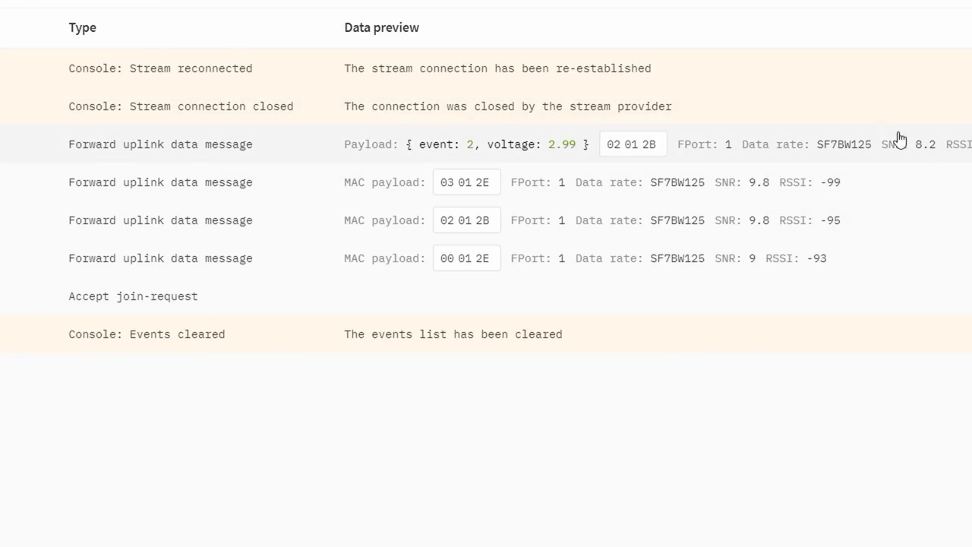
{"action": "mouse_move", "coordinate": [955, 155]}
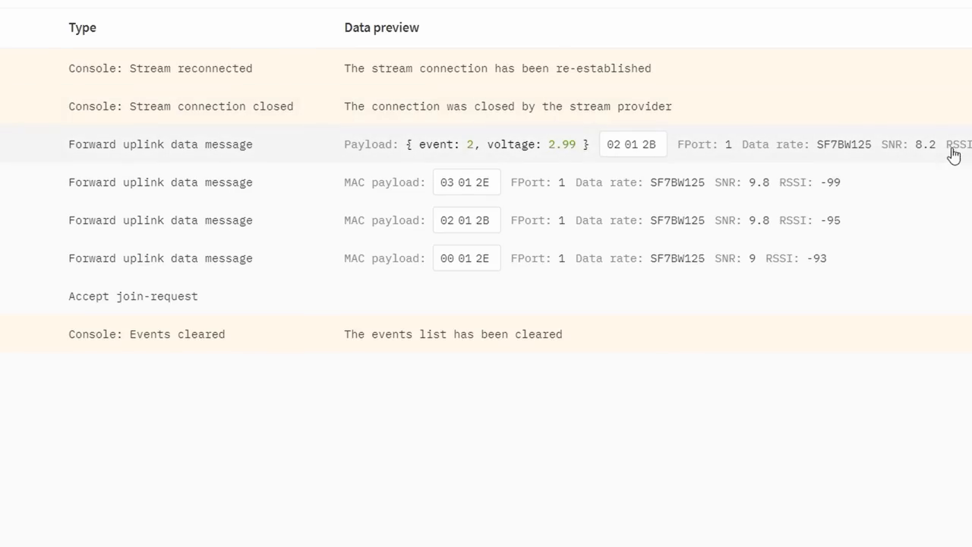
{"action": "mouse_move", "coordinate": [839, 149]}
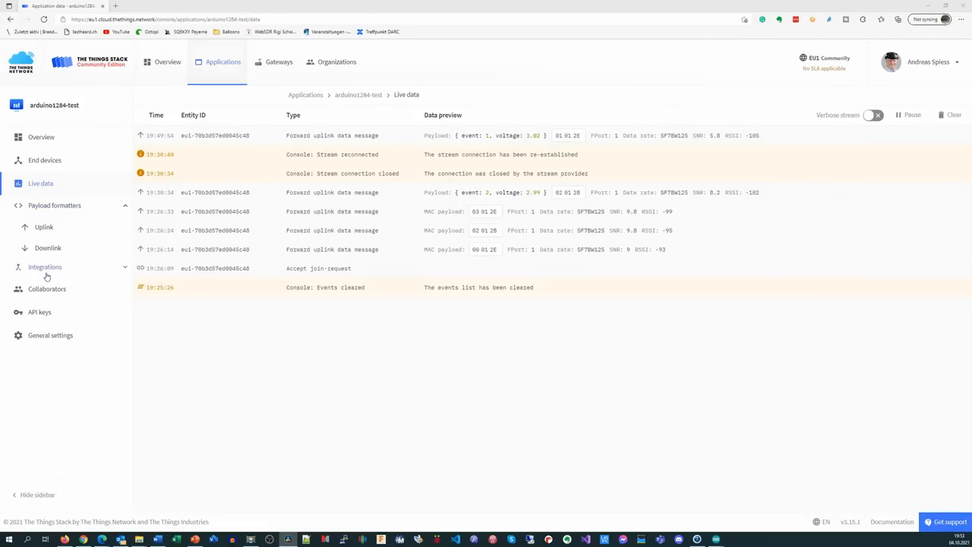
- View the MQTT integration details and select the public address and username for copying
{"action": "left_click", "coordinate": [44, 268]}
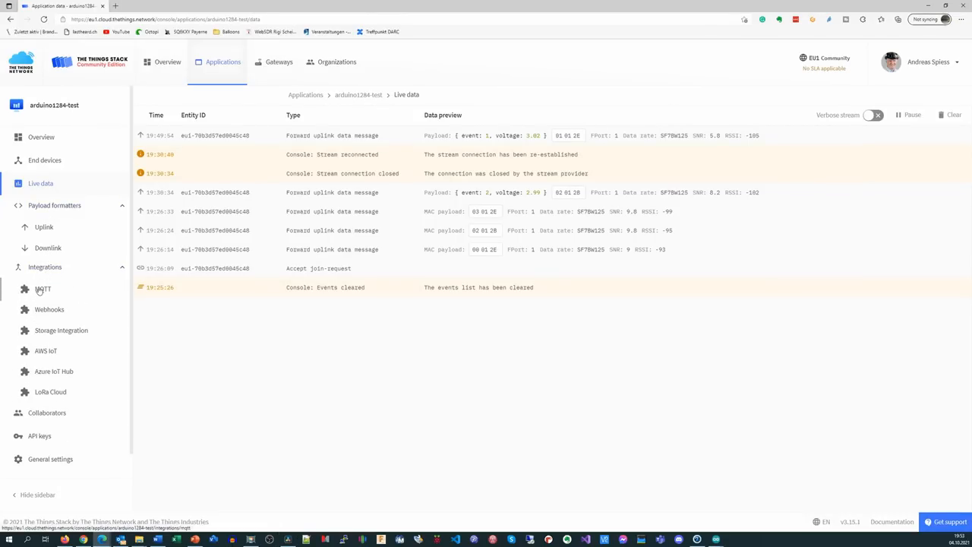
{"action": "left_click", "coordinate": [43, 288]}
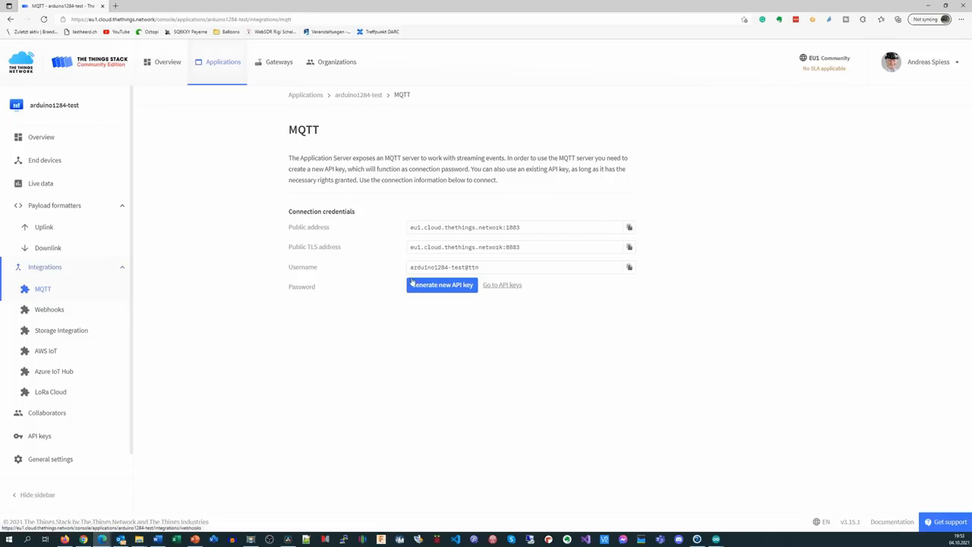
{"action": "double_click", "coordinate": [465, 228]}
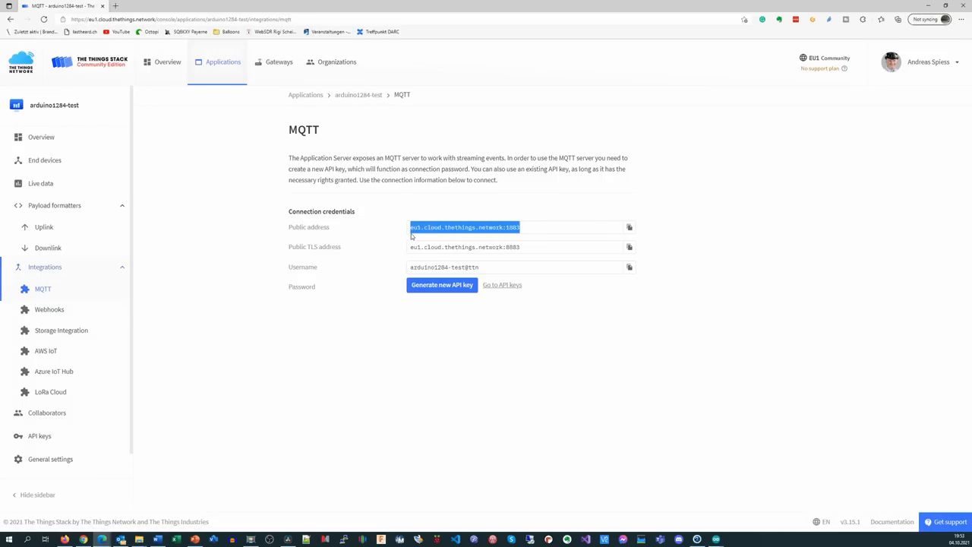
{"action": "double_click", "coordinate": [464, 246]}
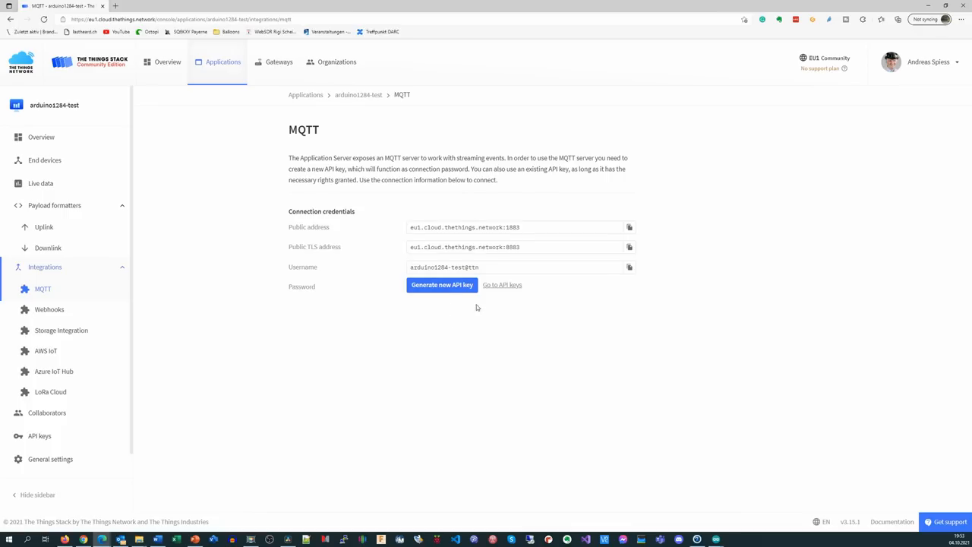
{"action": "double_click", "coordinate": [444, 268]}
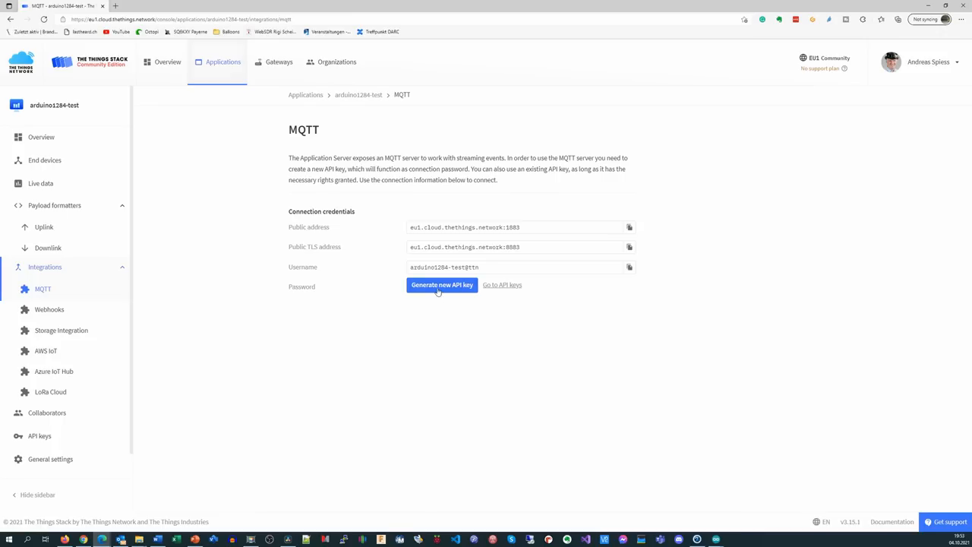
- Generate a new API key as the MQTT password
{"action": "left_click", "coordinate": [442, 286]}
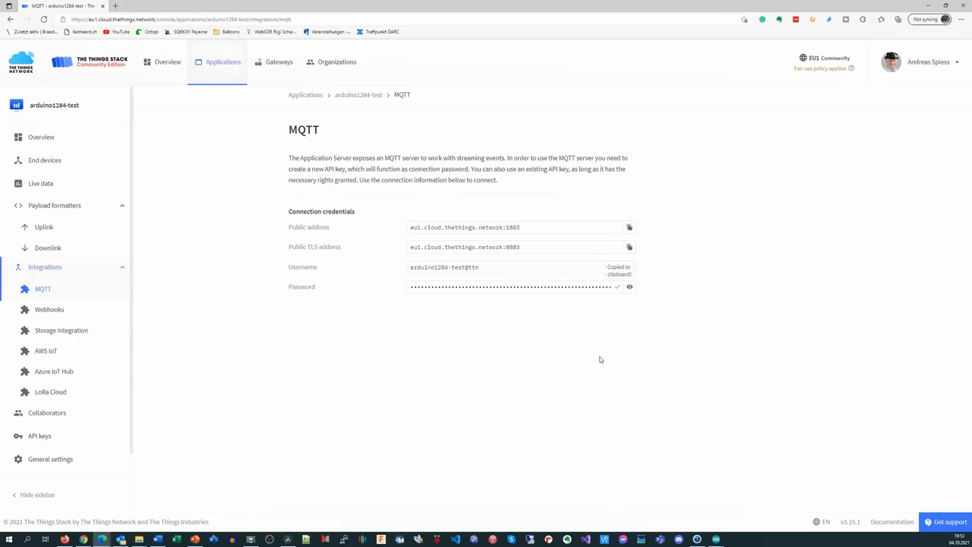
{"action": "mouse_move", "coordinate": [498, 277]}
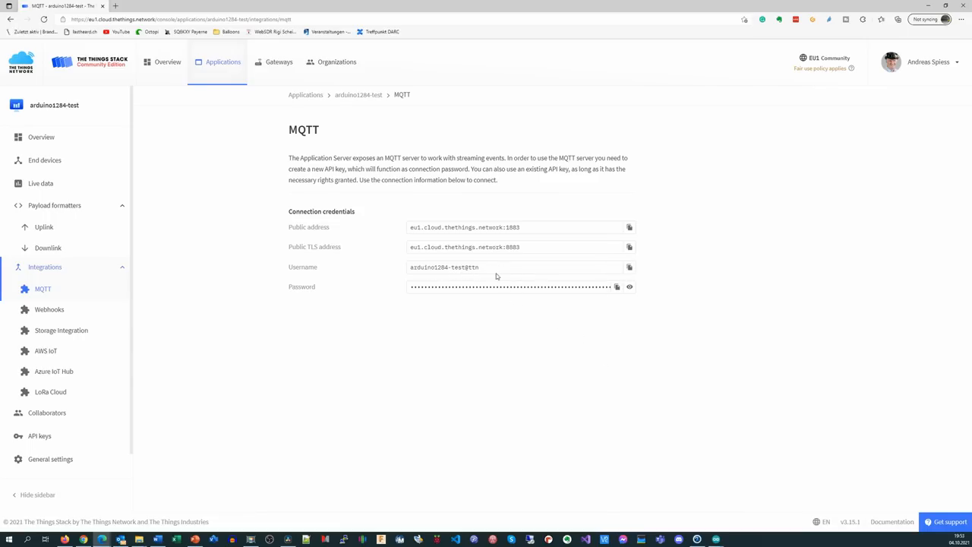
{"action": "mouse_move", "coordinate": [647, 401]}
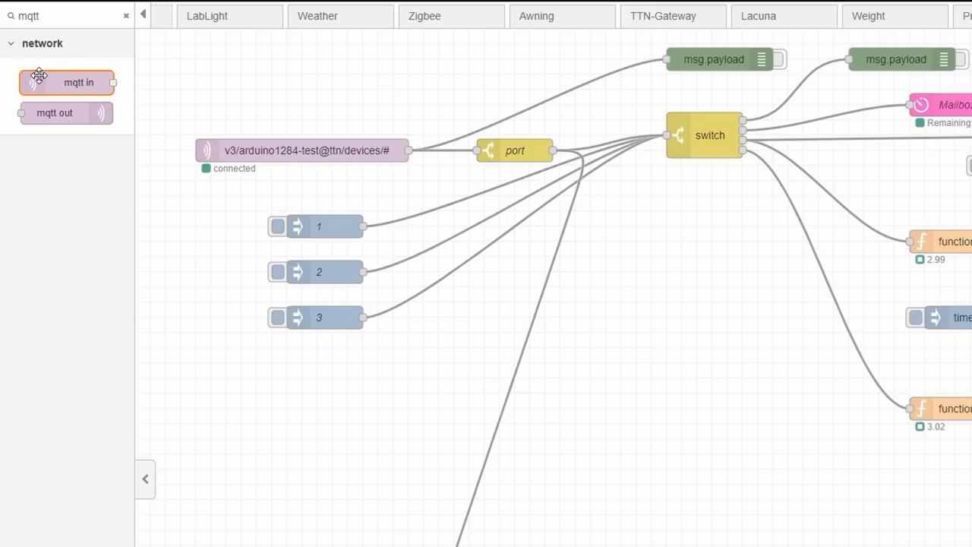
- Drag an mqtt in node from the palette onto the Node-RED canvas
{"action": "left_click_drag", "start_coordinate": [67, 82], "coordinate": [292, 461]}
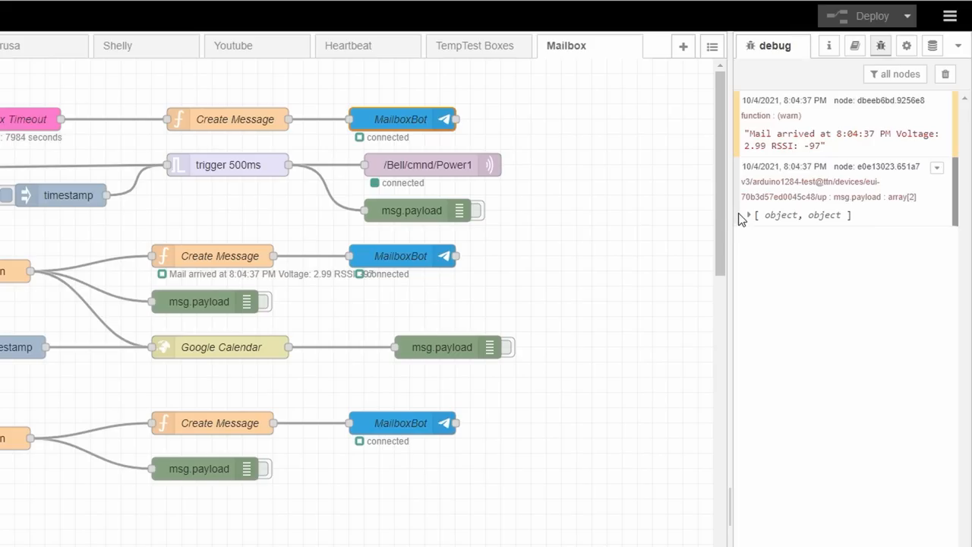
- Expand the uplink debug array to show event 2, BAT 2.99, RSSI -97, name Mailbox
{"action": "left_click", "coordinate": [748, 216]}
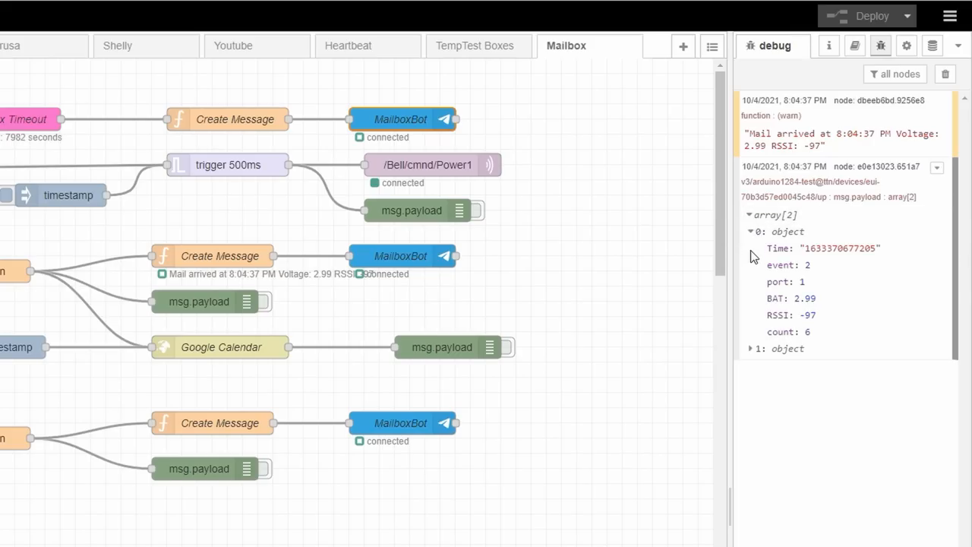
{"action": "left_click", "coordinate": [753, 348]}
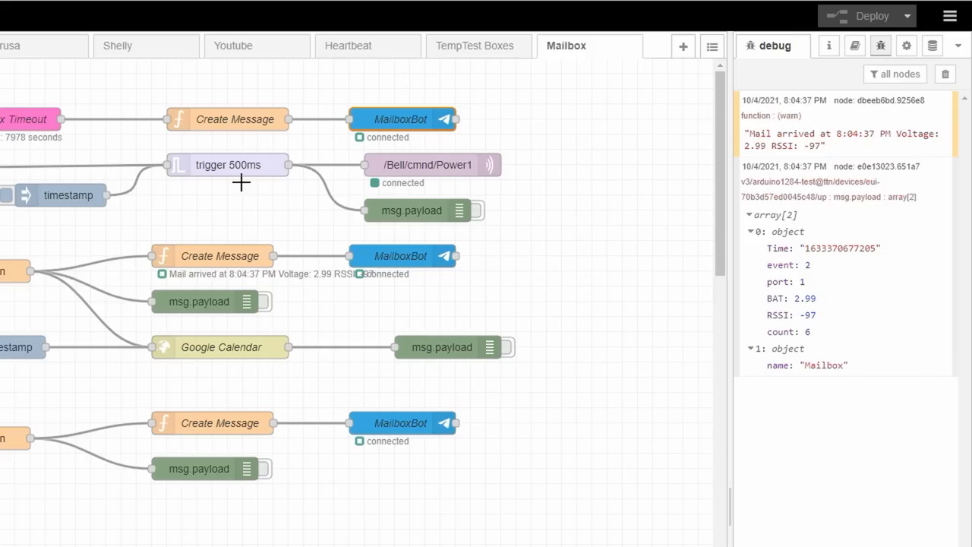
{"action": "mouse_move", "coordinate": [410, 167]}
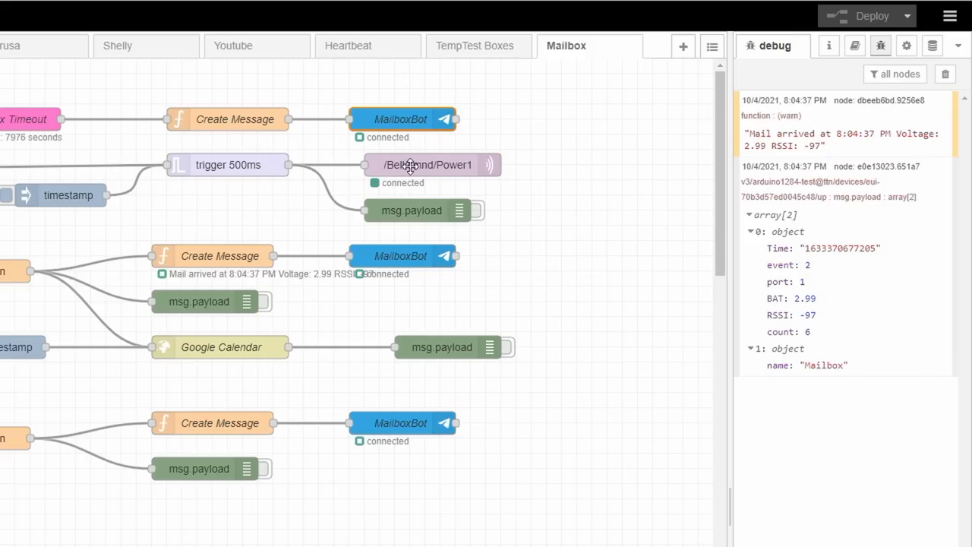